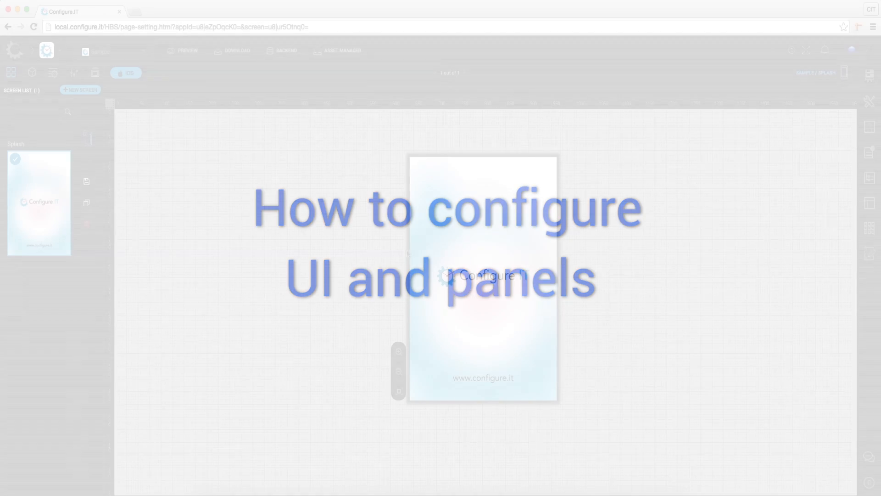
pyautogui.moveTo(95, 73)
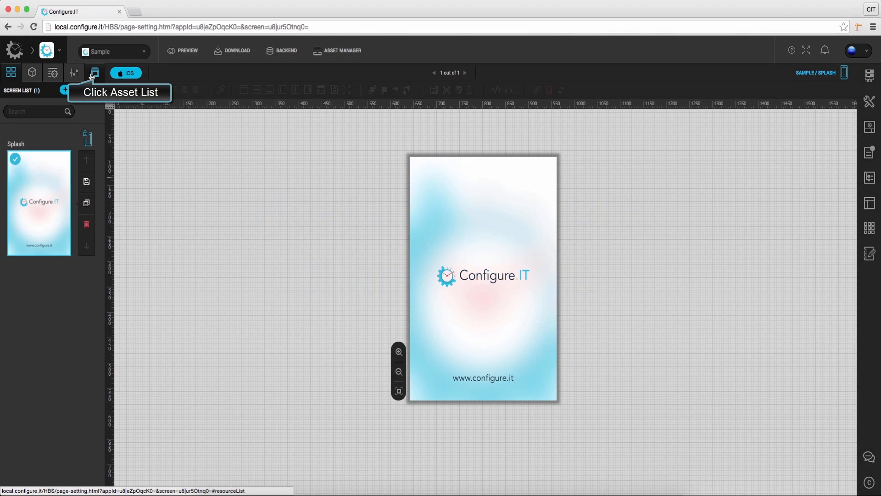
# Step: Open the Asset List to show all images in the Sample project
pyautogui.click(94, 73)
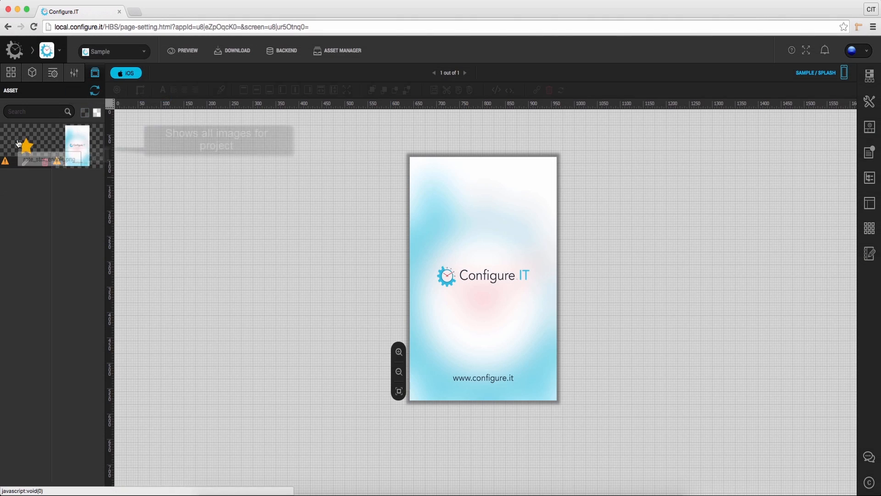
pyautogui.moveTo(77, 138)
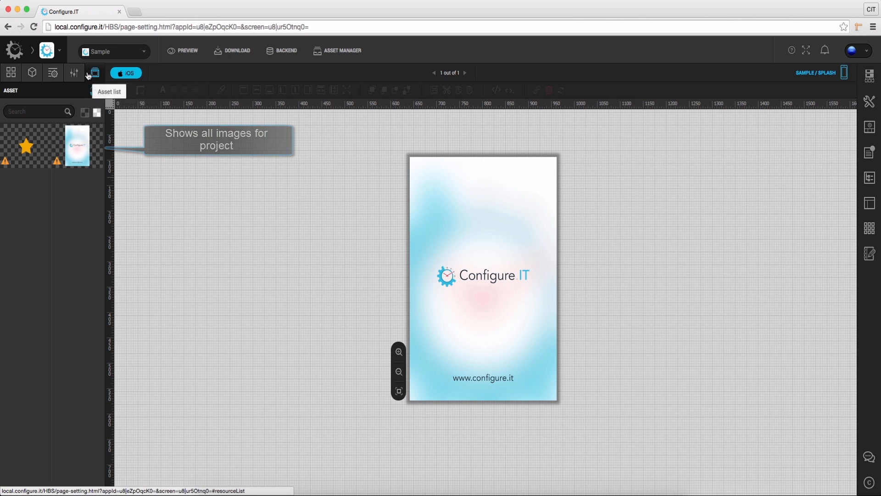
# Step: Show My Controls, listing Address, my table, myNave, buttons and Test
pyautogui.click(74, 73)
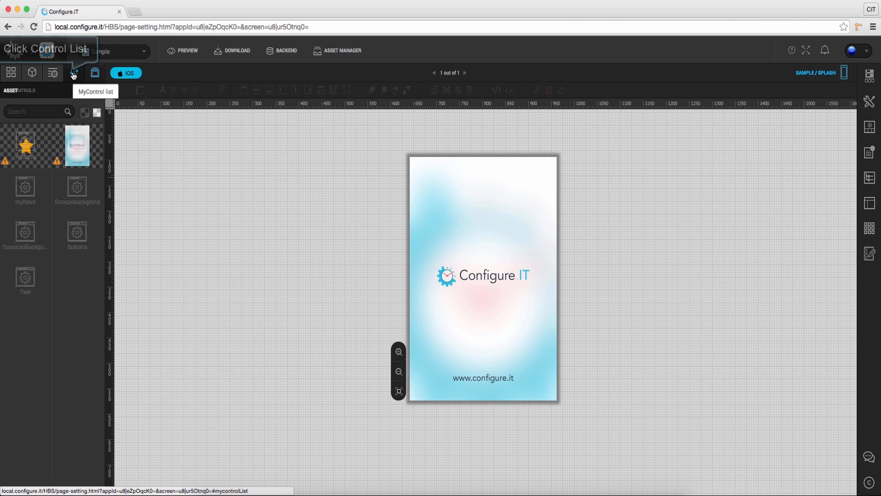
pyautogui.click(74, 72)
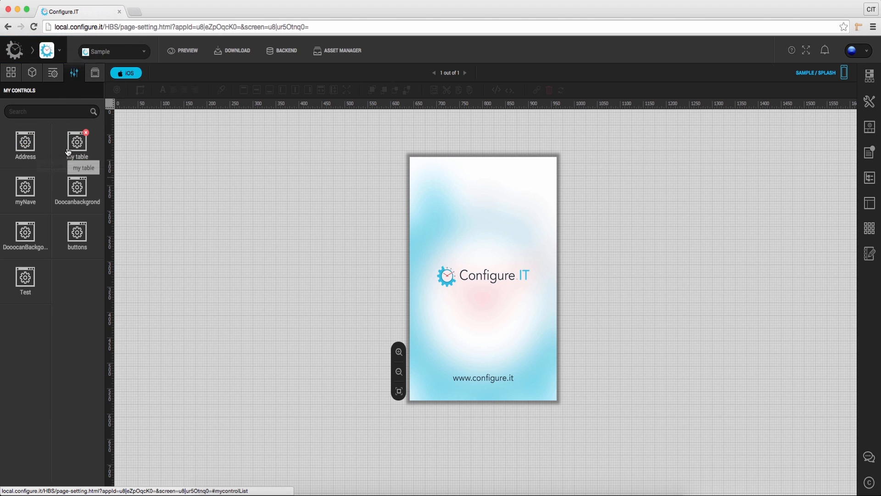
pyautogui.moveTo(24, 186)
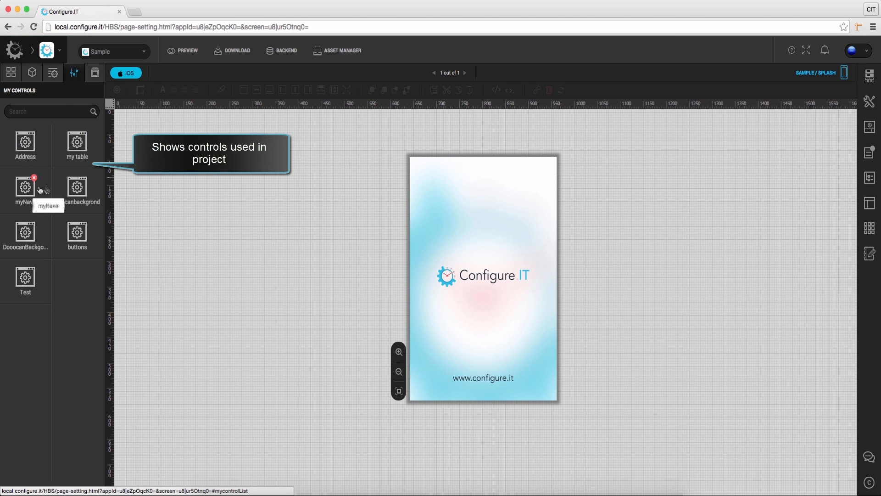
pyautogui.moveTo(77, 232)
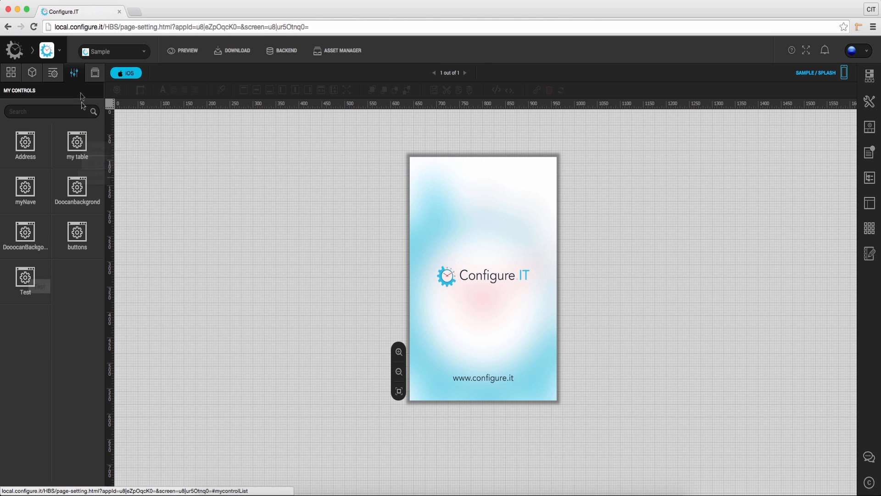
# Step: Scroll through the Native and CIT Controls library, then search to narrow it to Slider
pyautogui.click(52, 73)
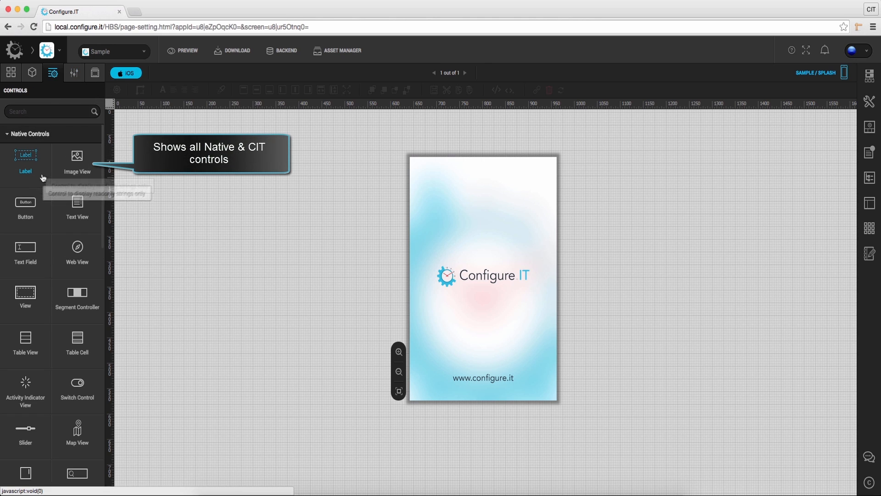
pyautogui.scroll(-3)
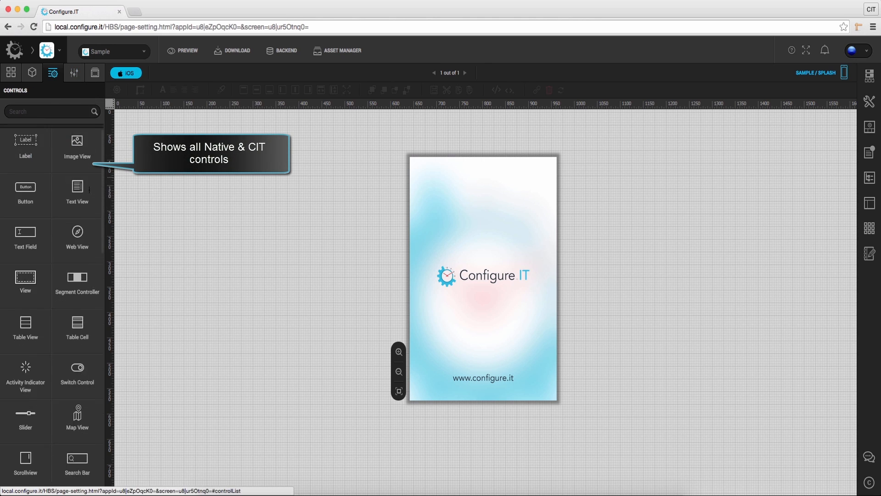
pyautogui.scroll(-3)
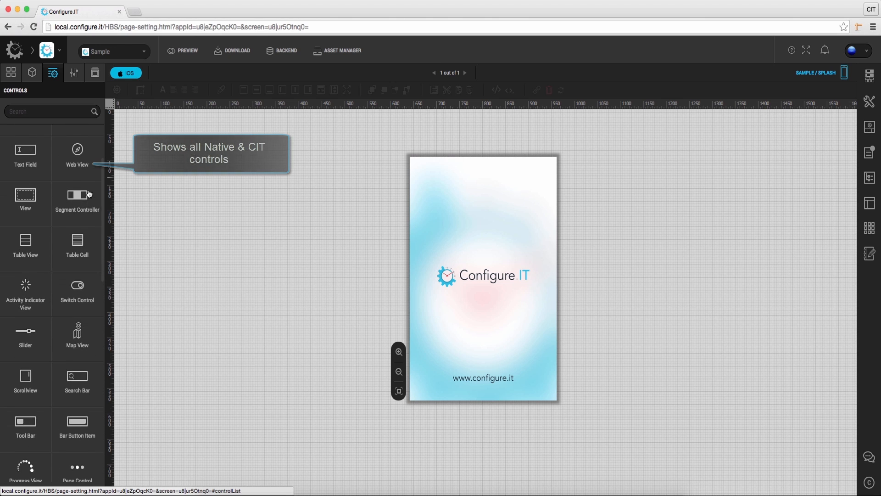
pyautogui.scroll(-3)
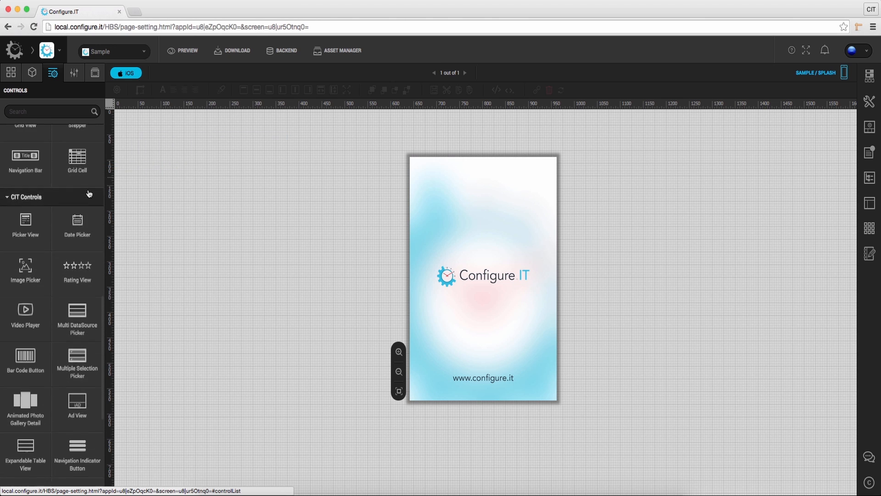
pyautogui.scroll(-3)
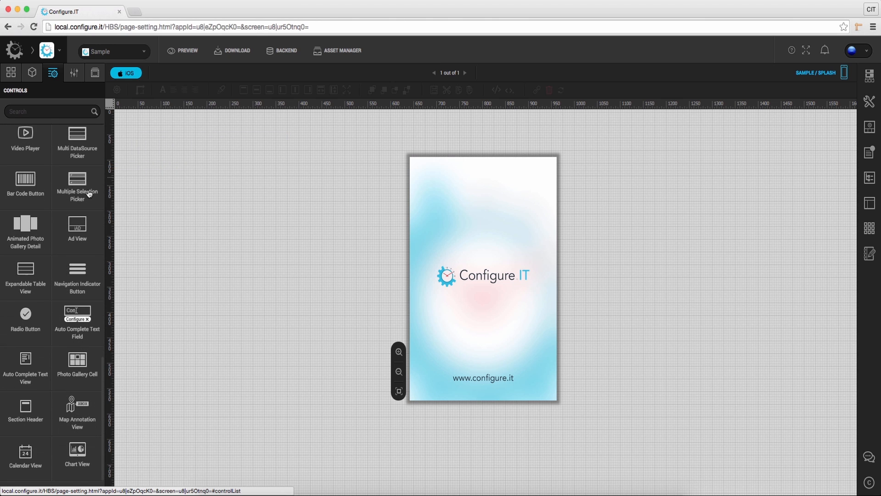
pyautogui.scroll(3)
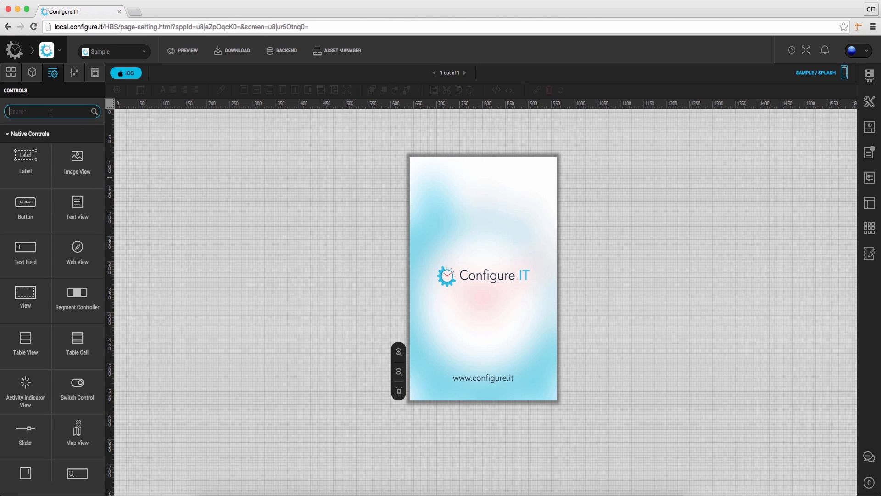
pyautogui.write('ca')
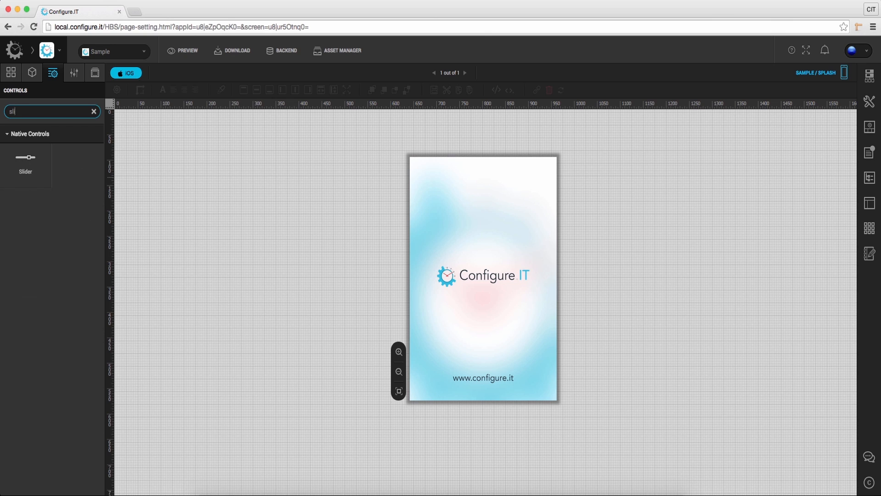
# Step: In the Object Tree, select IMAGE_VIEW1, return to MAIN_VIEW, and scroll its properties to Display
pyautogui.click(32, 73)
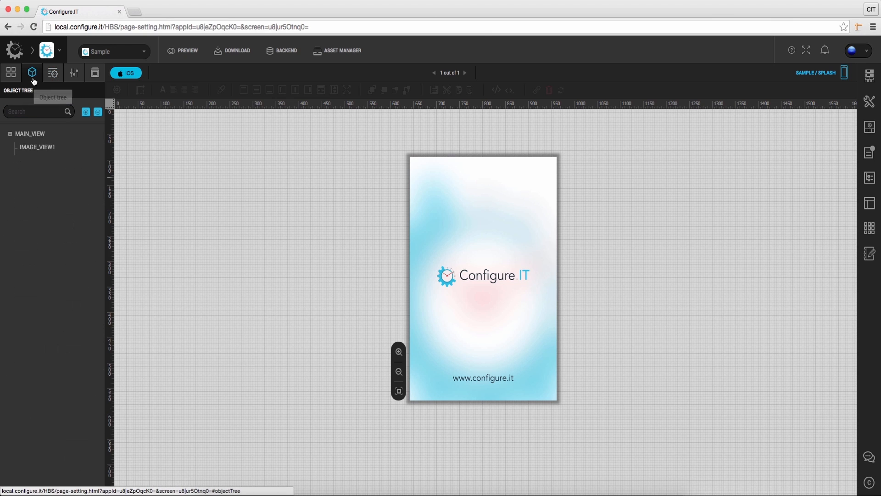
pyautogui.moveTo(25, 135)
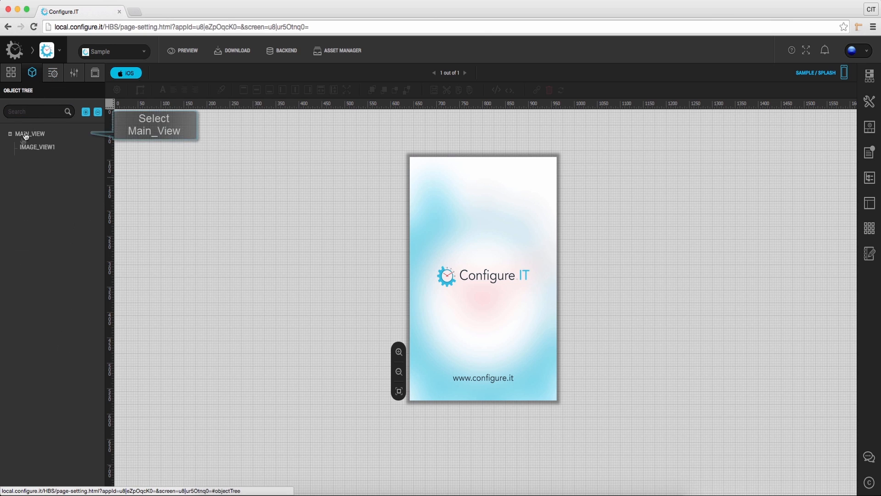
pyautogui.click(29, 133)
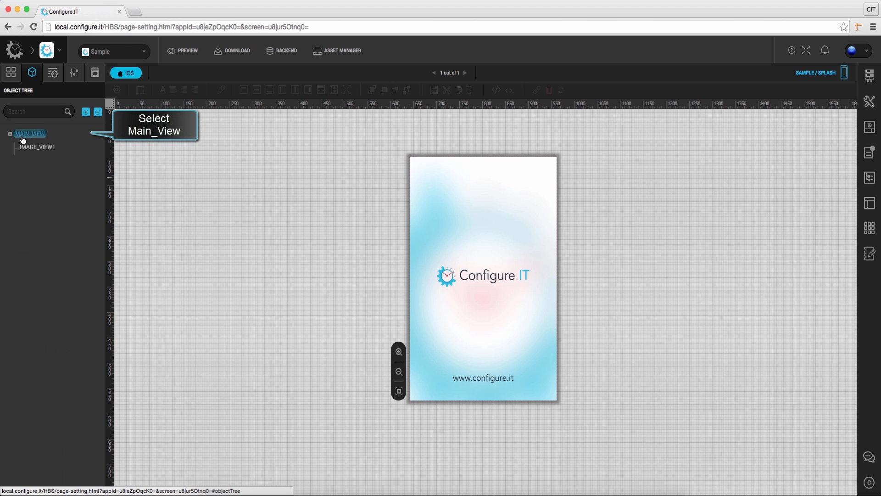
pyautogui.click(30, 134)
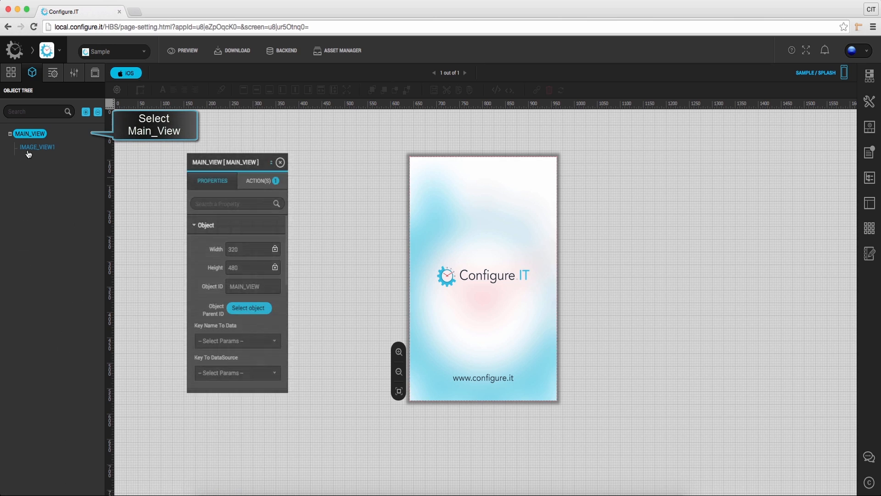
pyautogui.click(38, 147)
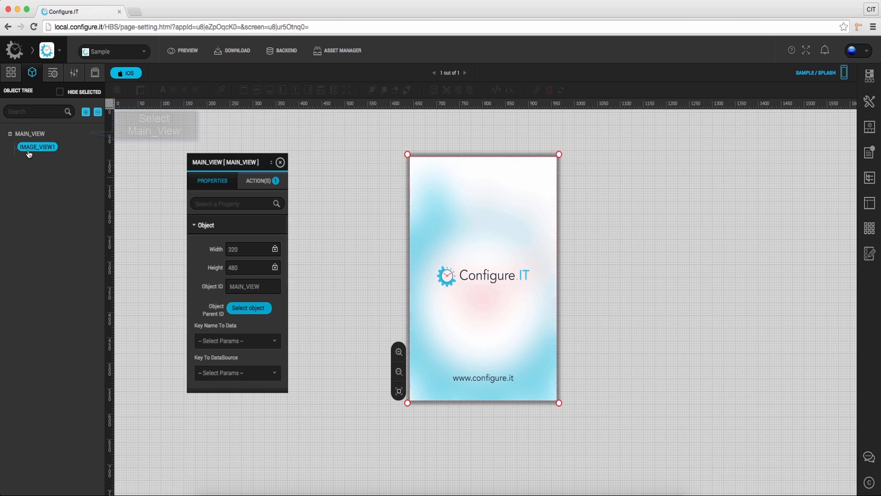
pyautogui.click(37, 146)
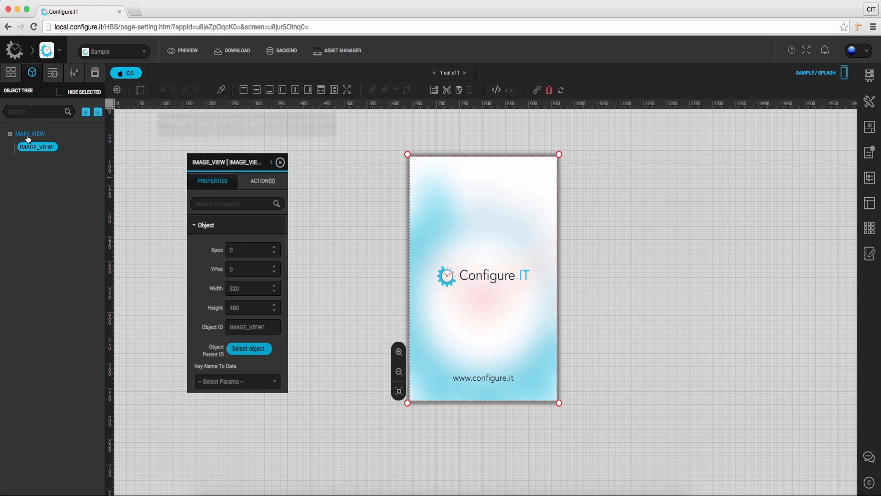
pyautogui.click(29, 134)
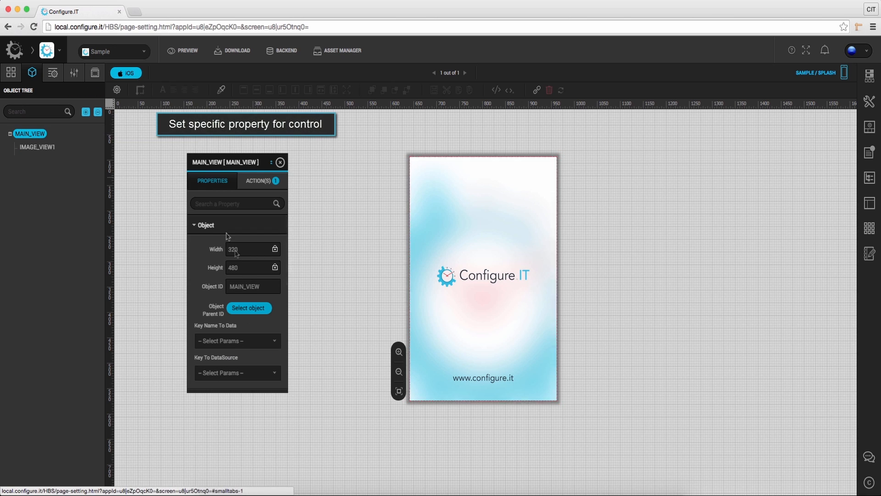
pyautogui.scroll(-3)
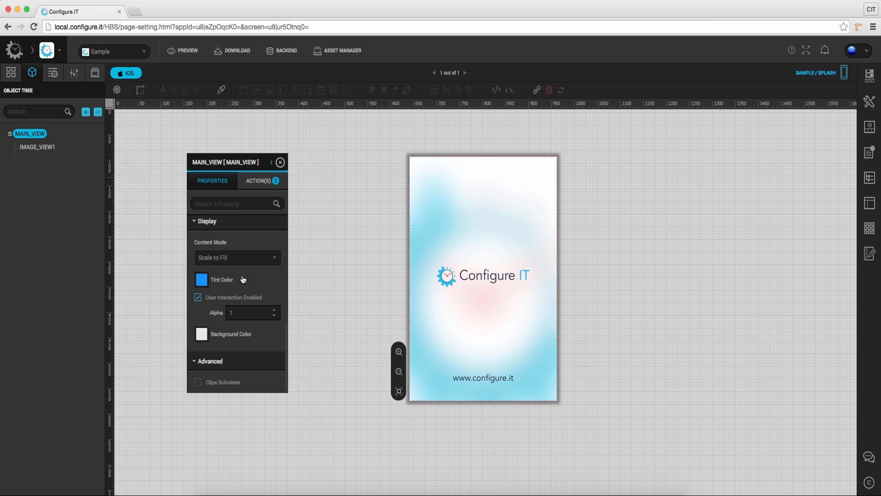
# Step: List MAIN_VIEW's events on the ACTION(S) tab, including Time Completed, Load and View Will Appear
pyautogui.click(258, 180)
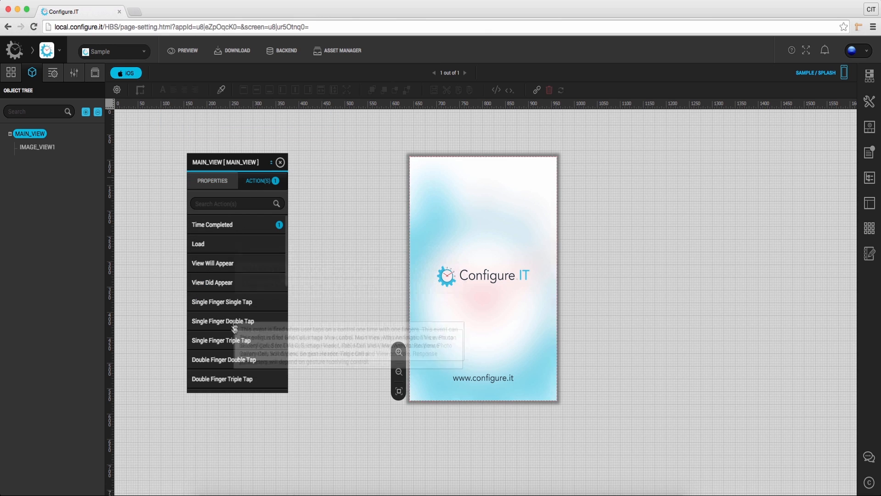
pyautogui.scroll(-3)
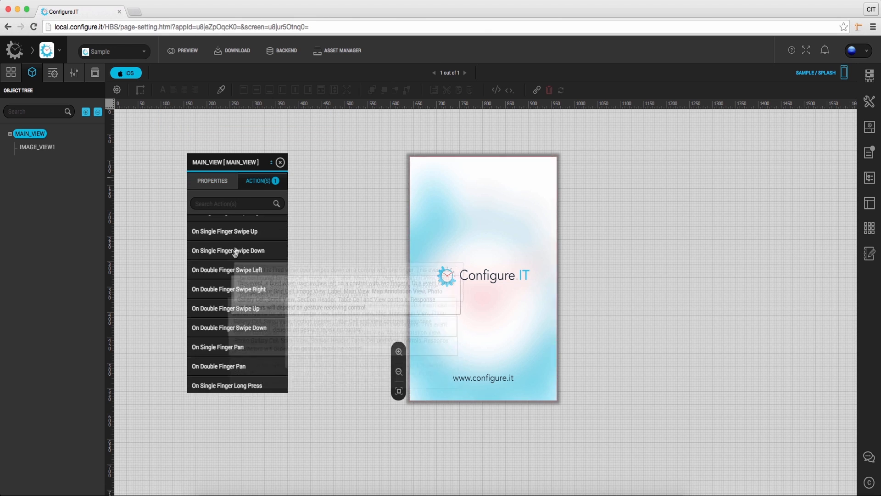
pyautogui.scroll(3)
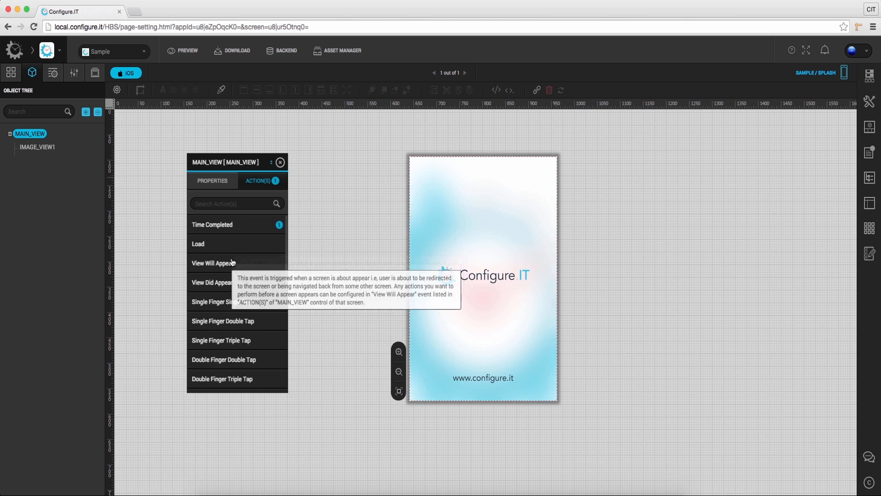
pyautogui.moveTo(228, 254)
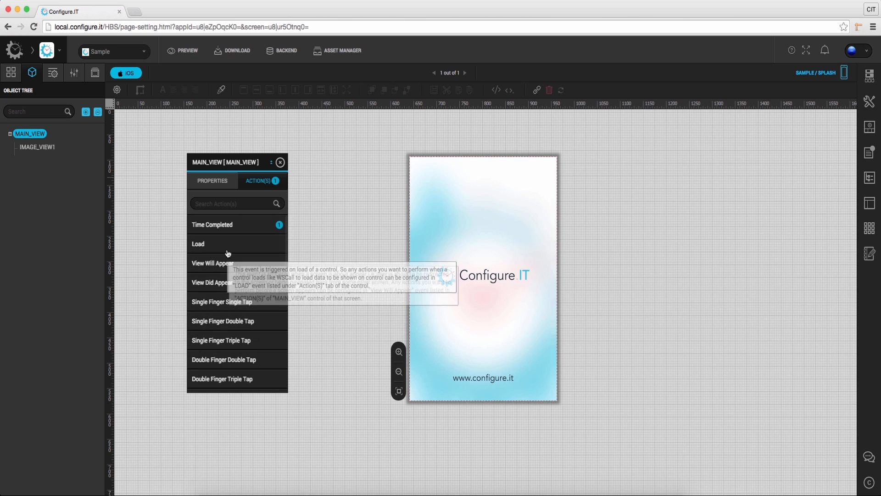
# Step: Open the Load case editor, browse its actions, add a condition row, and close it
pyautogui.click(198, 243)
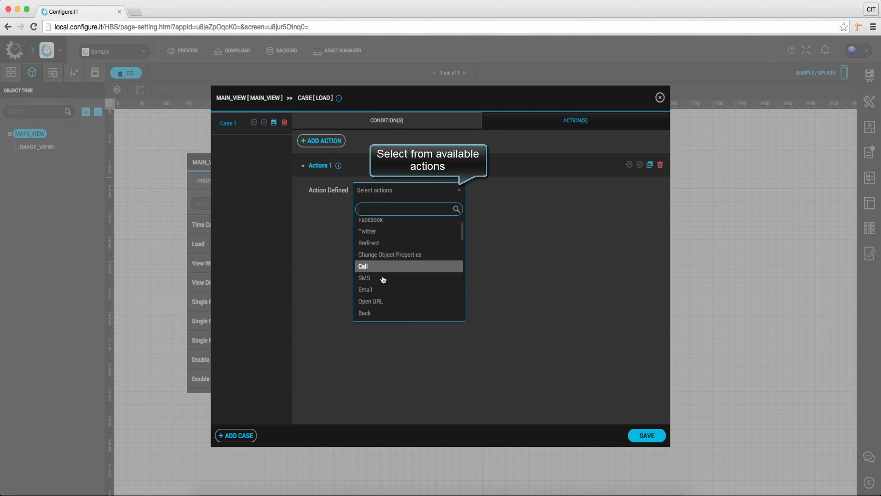
pyautogui.scroll(-3)
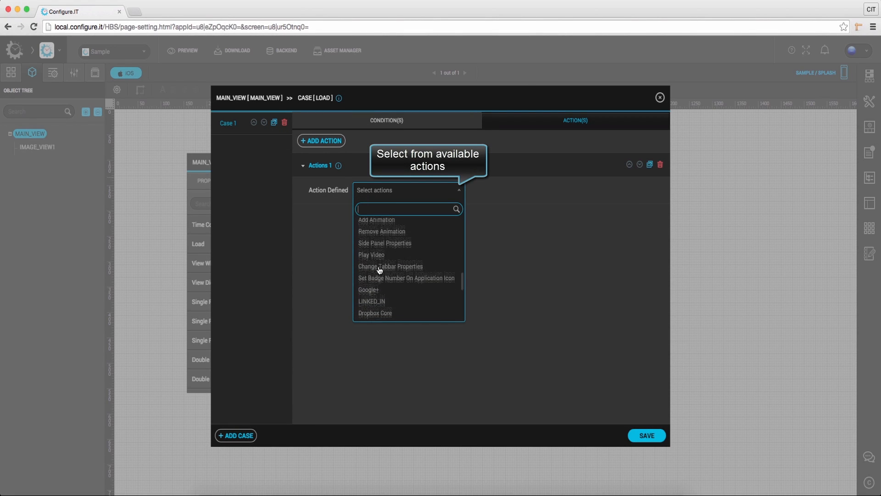
pyautogui.scroll(-3)
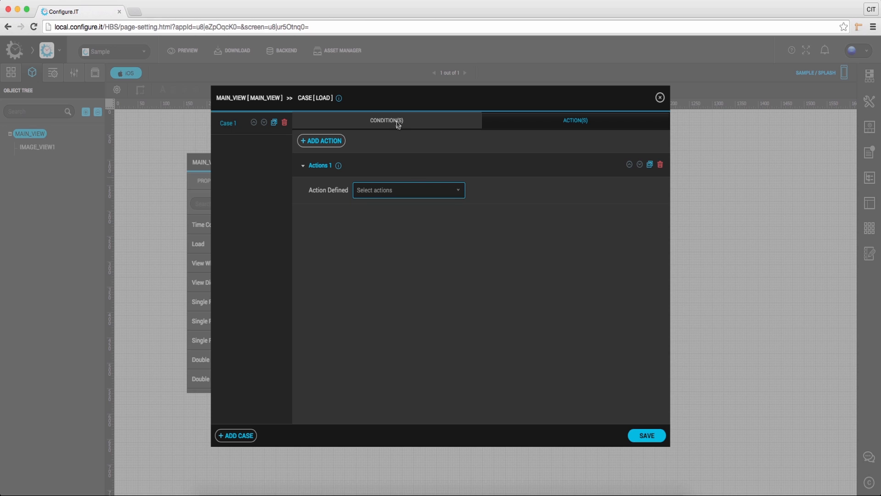
pyautogui.click(386, 121)
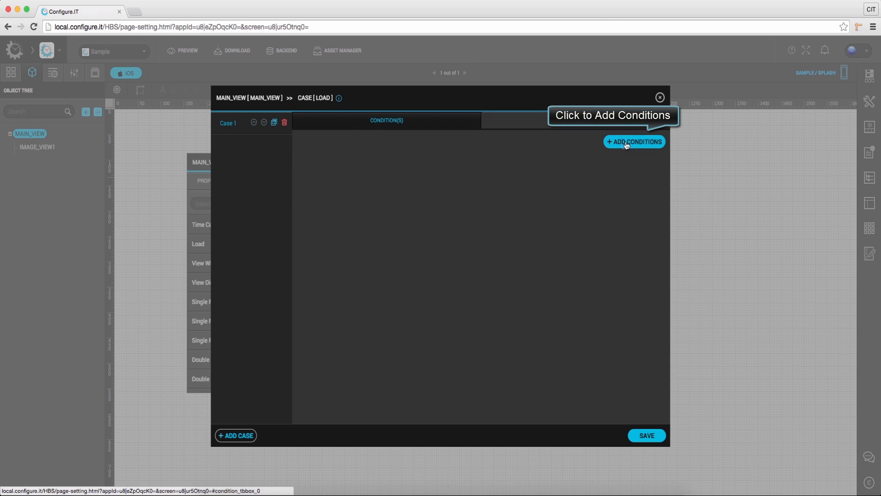
pyautogui.click(634, 141)
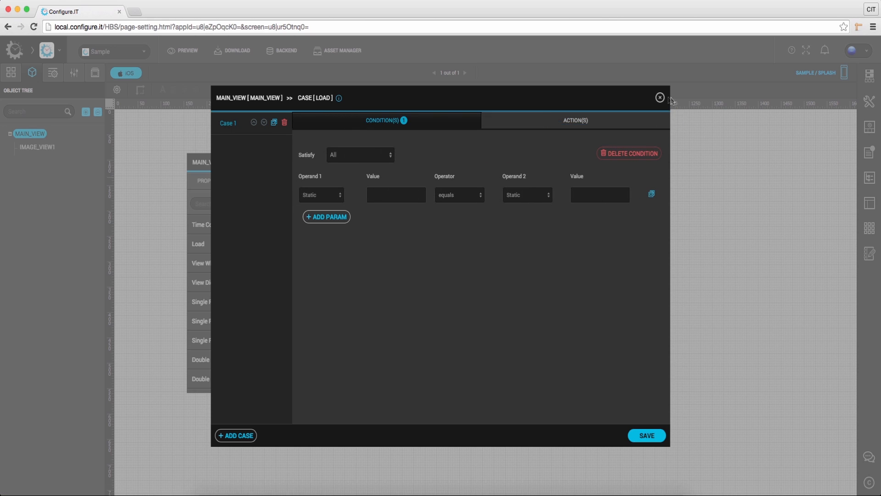
pyautogui.click(660, 98)
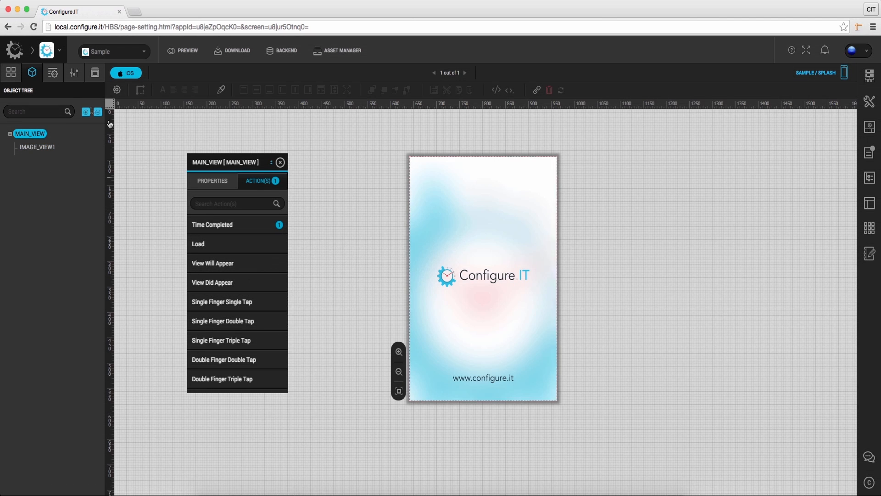
# Step: Start a new screen and browse Grid, Listing, Details, Social Feed, Empty and My Screens templates
pyautogui.click(11, 73)
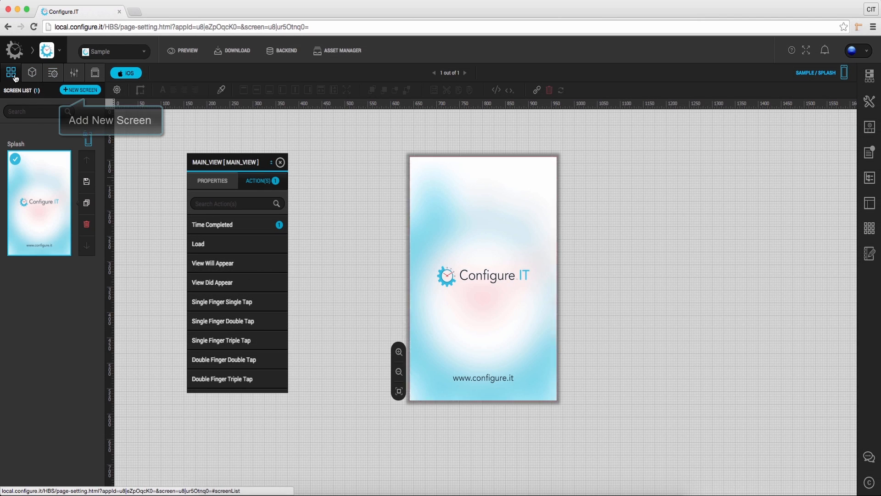
pyautogui.click(80, 90)
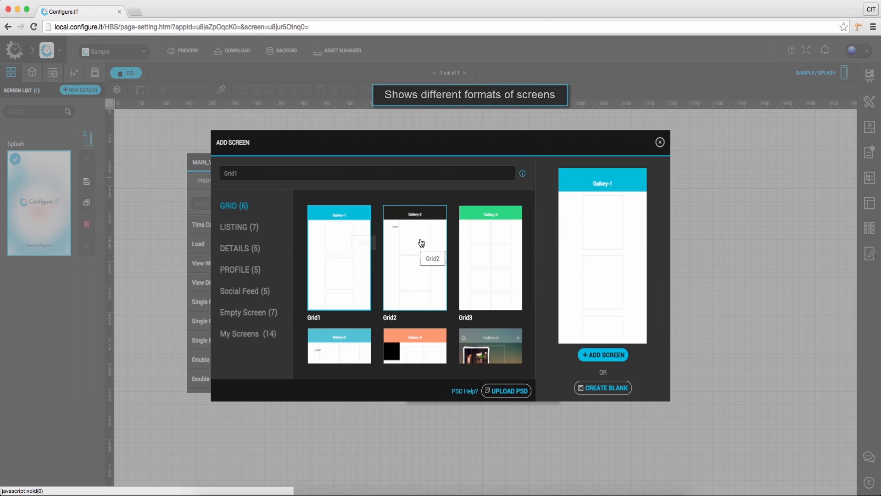
pyautogui.click(490, 257)
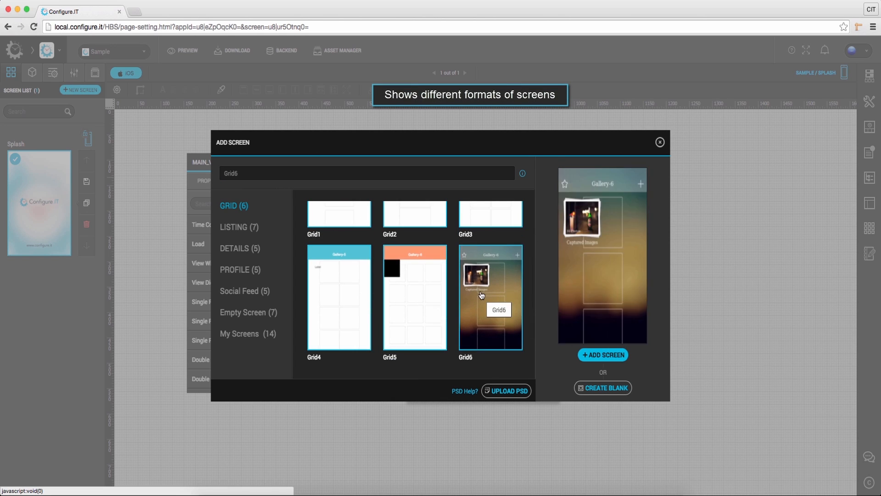
pyautogui.click(238, 227)
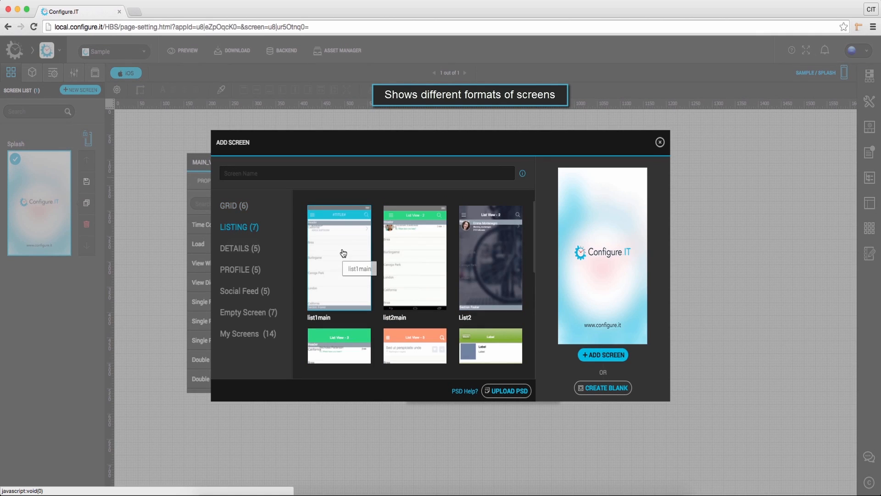
pyautogui.click(489, 266)
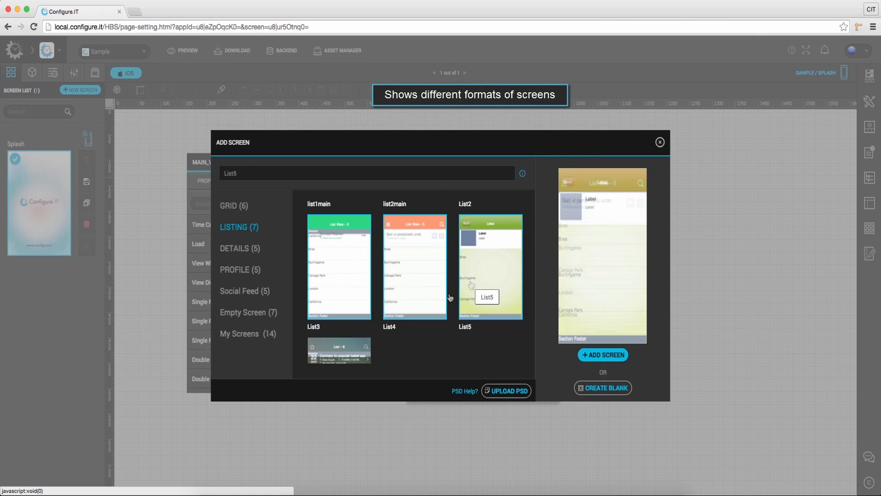
pyautogui.click(239, 247)
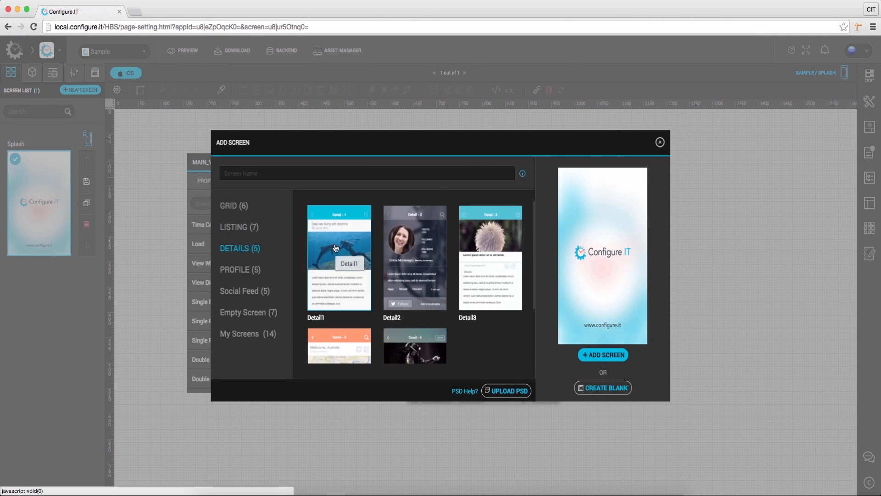
pyautogui.click(490, 257)
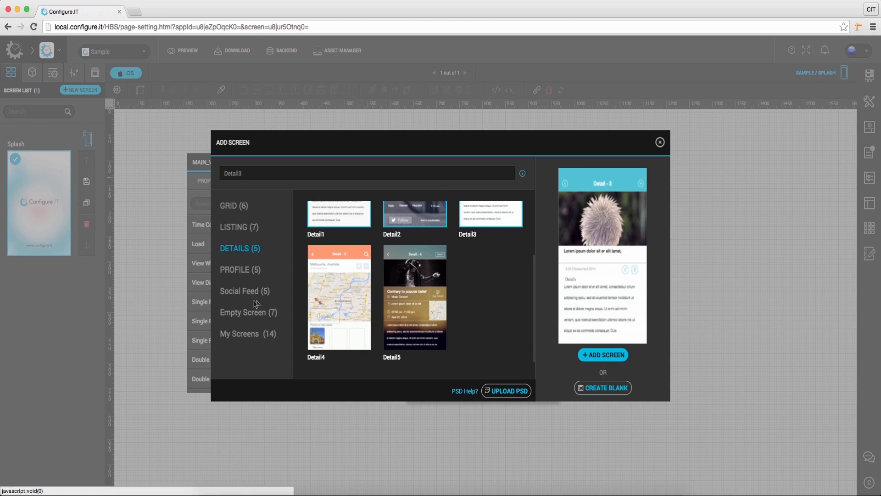
pyautogui.click(244, 291)
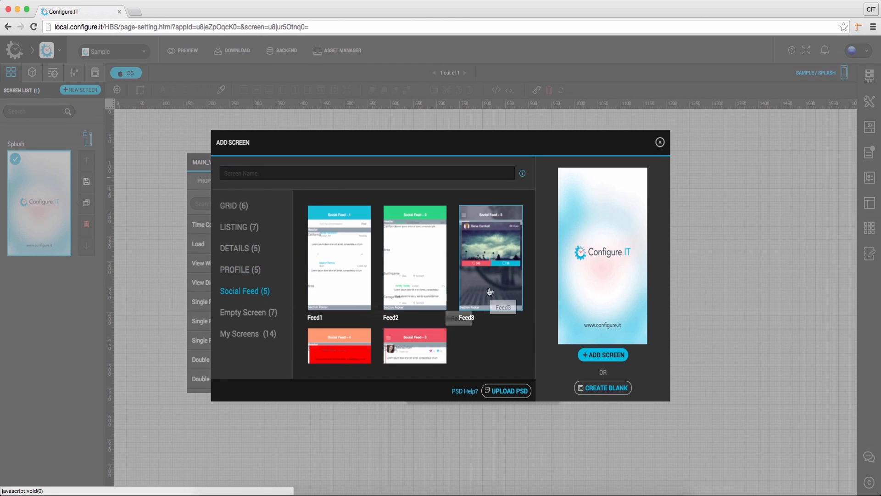
pyautogui.click(243, 312)
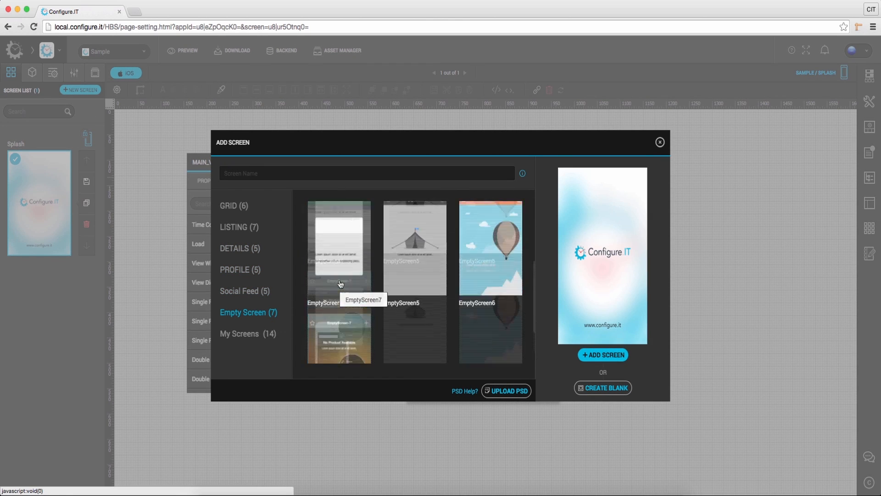
pyautogui.click(247, 333)
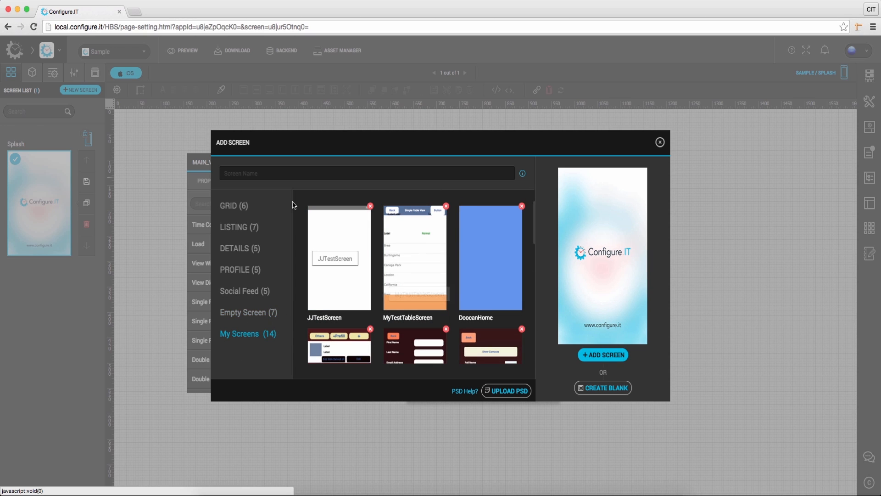
# Step: Enter 'screen1' as the new screen's name
pyautogui.click(366, 173)
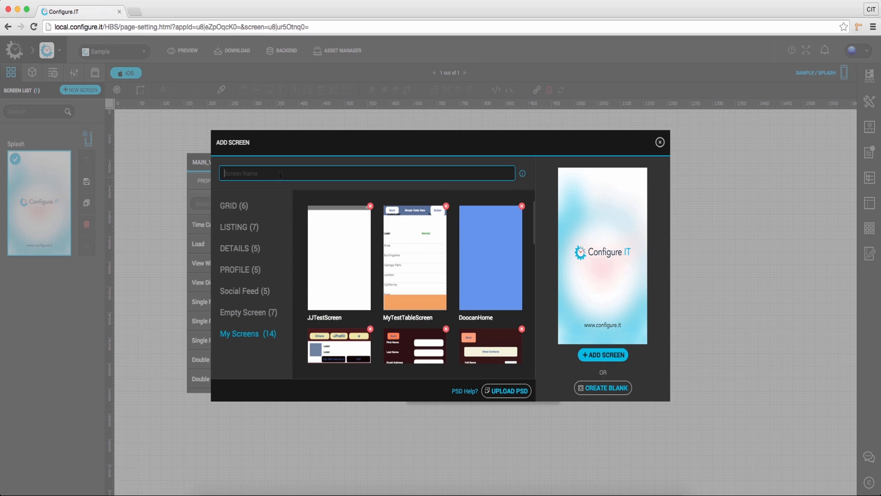
pyautogui.write('scr')
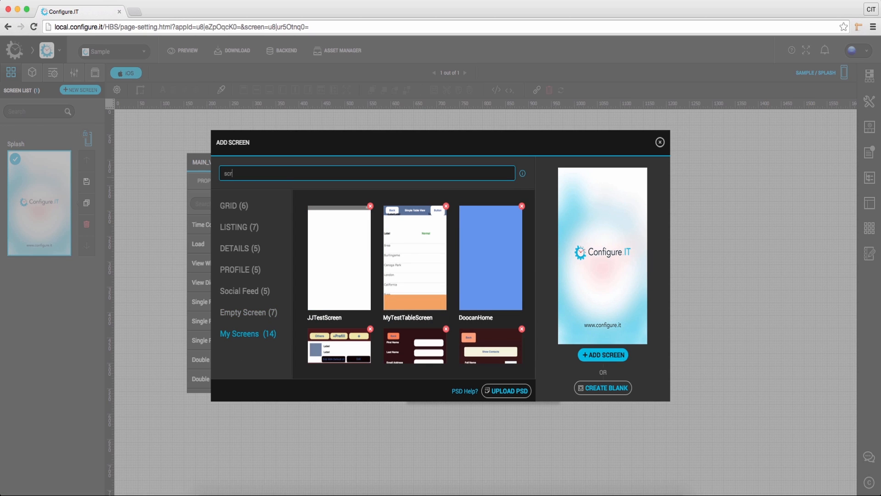
pyautogui.write('screen1')
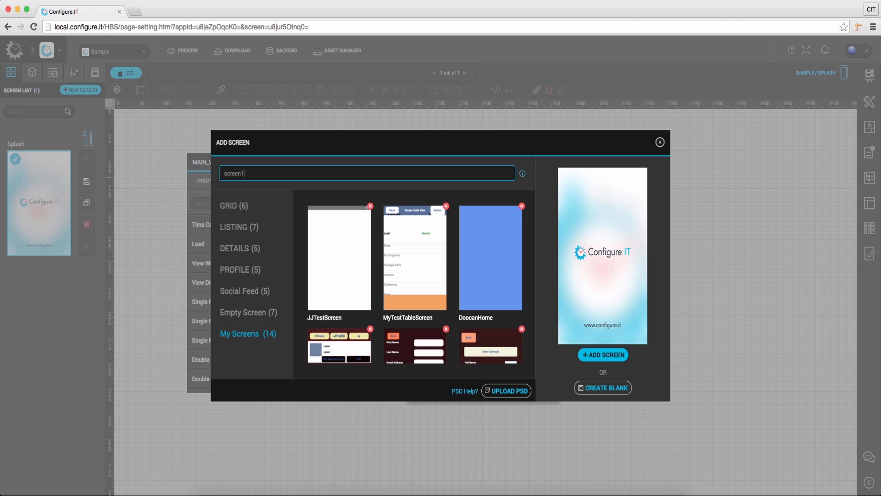
pyautogui.moveTo(602, 388)
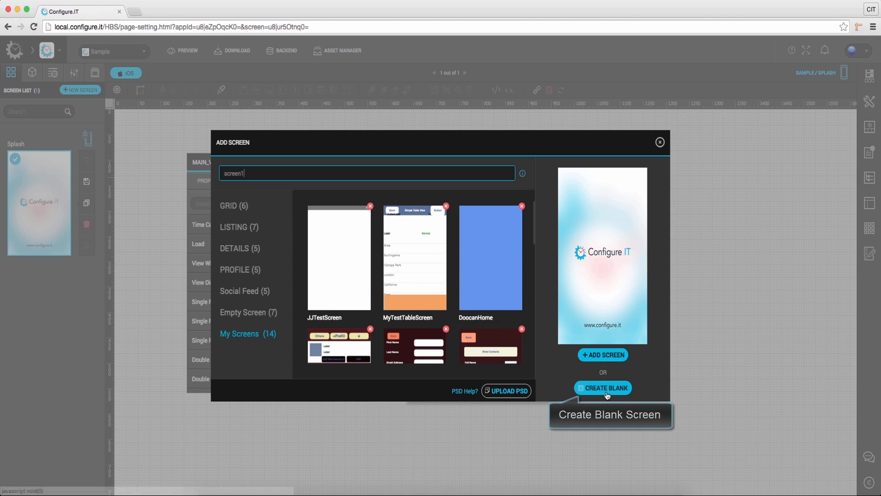
# Step: Create screen1 as a blank screen, then filter the screen list by 'scr' and clear it
pyautogui.click(602, 388)
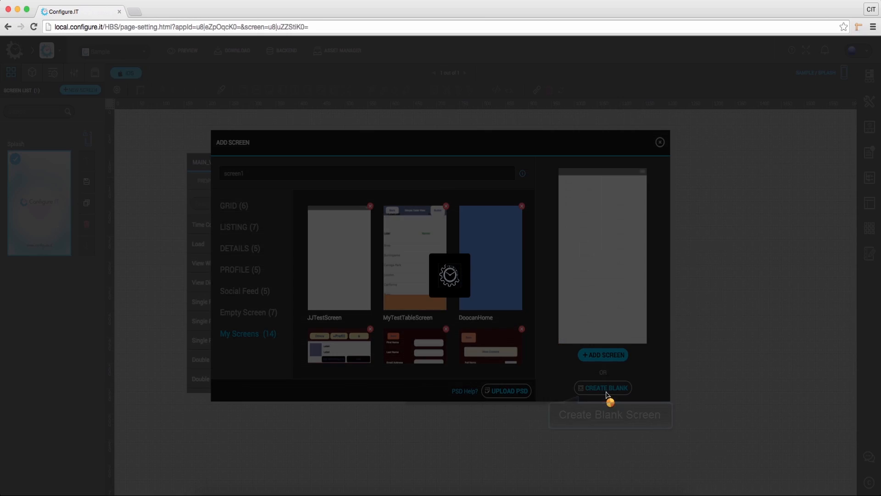
pyautogui.click(603, 387)
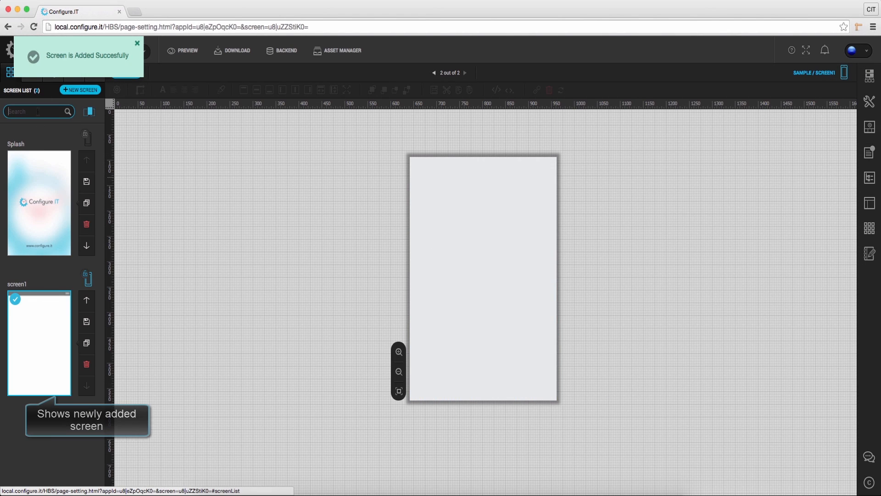
pyautogui.write('scr')
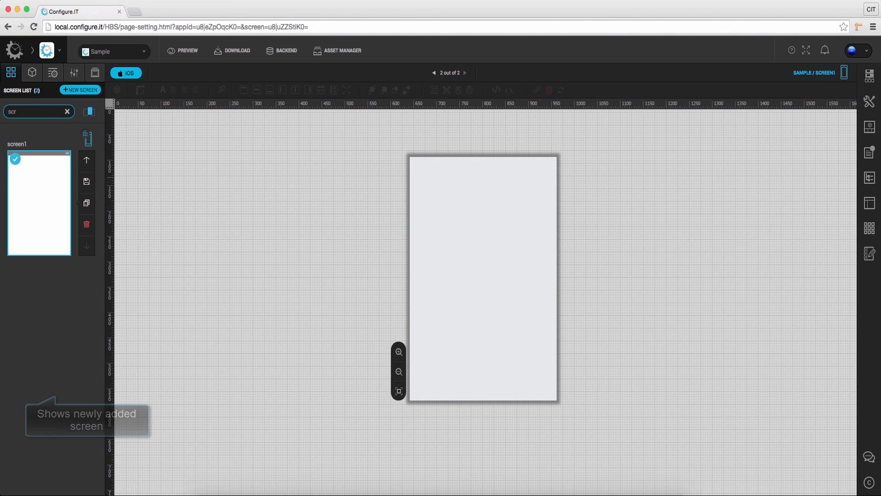
pyautogui.click(67, 110)
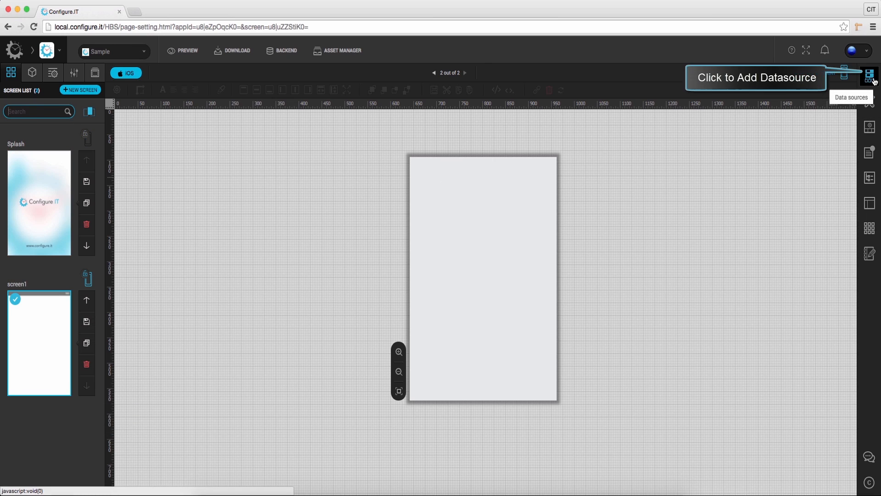
pyautogui.click(869, 73)
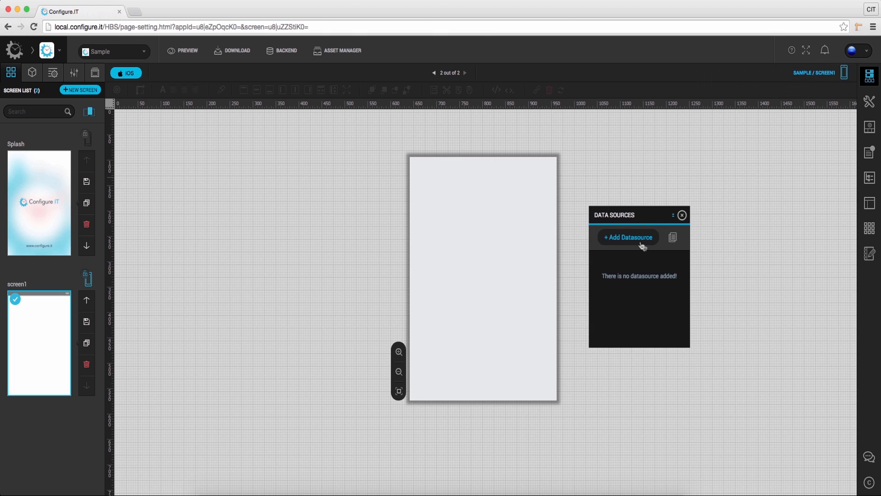
pyautogui.click(628, 237)
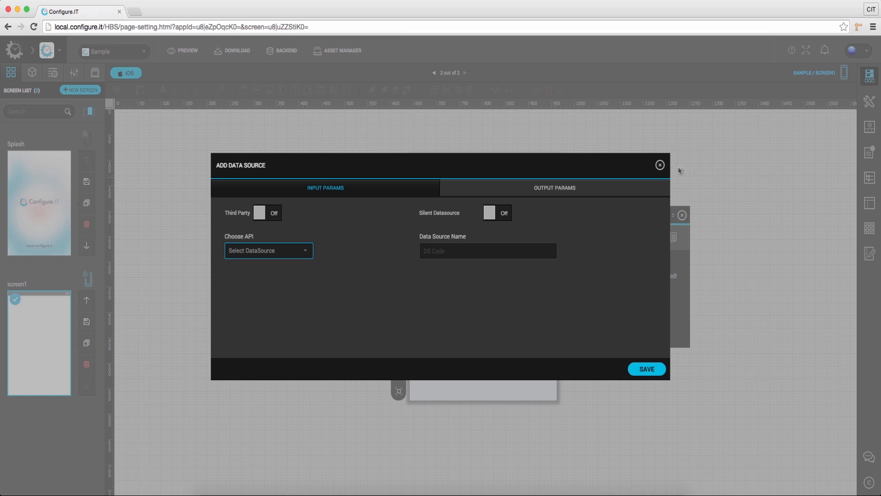
pyautogui.click(659, 165)
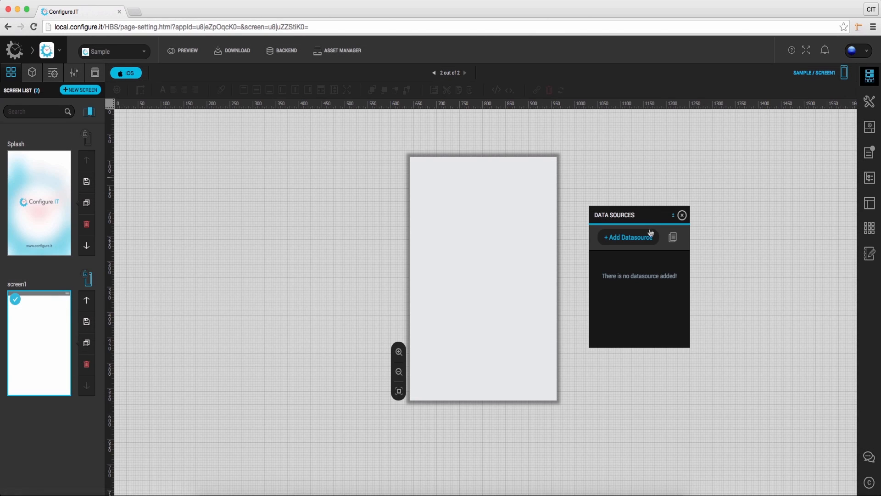
pyautogui.click(672, 237)
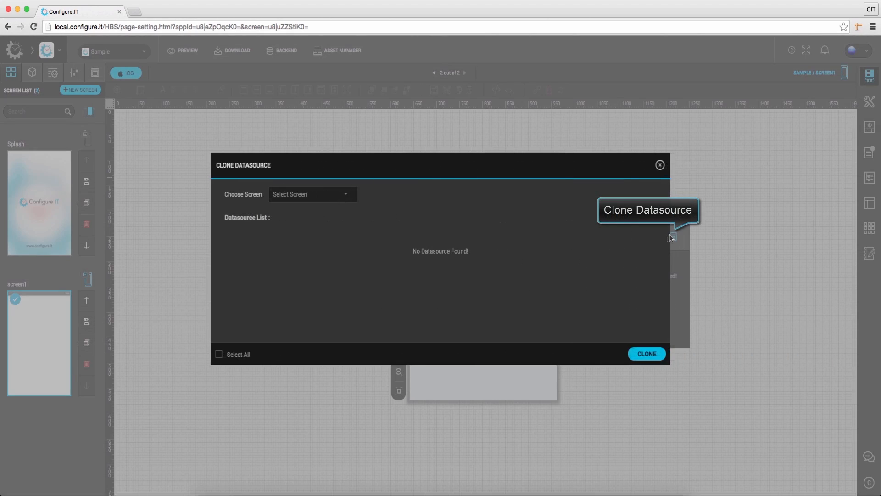
pyautogui.click(311, 193)
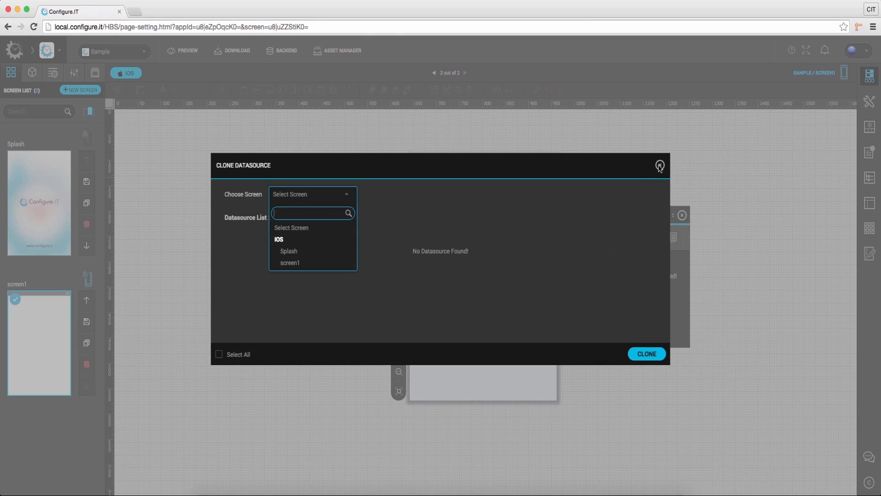
pyautogui.click(659, 166)
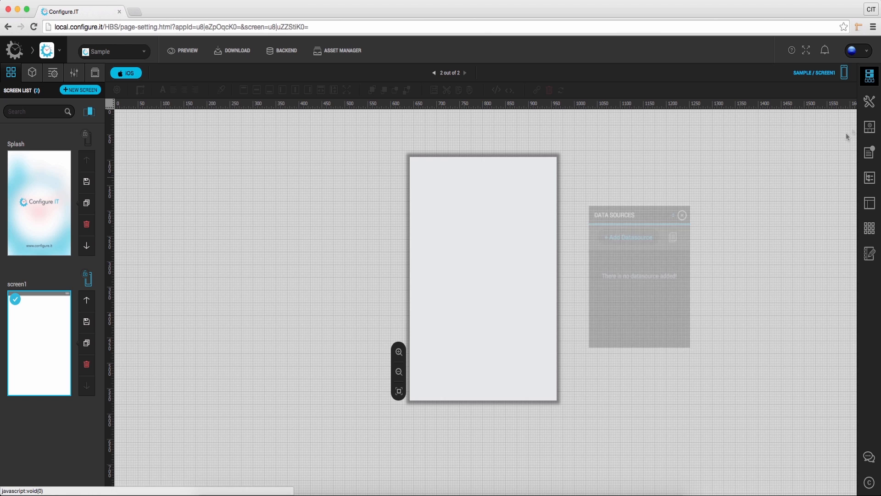
# Step: Review screen1's Loading View options, Activity Color and Loading Type, then return to Miscellaneous Settings
pyautogui.click(868, 102)
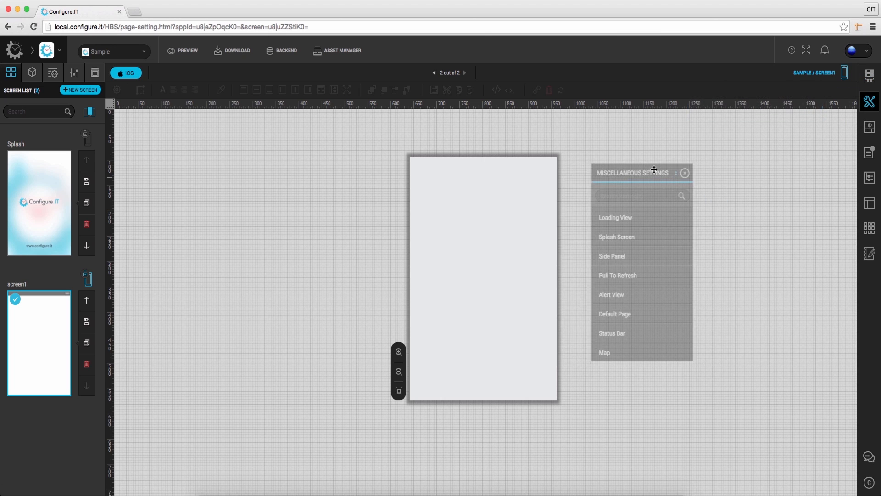
pyautogui.moveTo(615, 217)
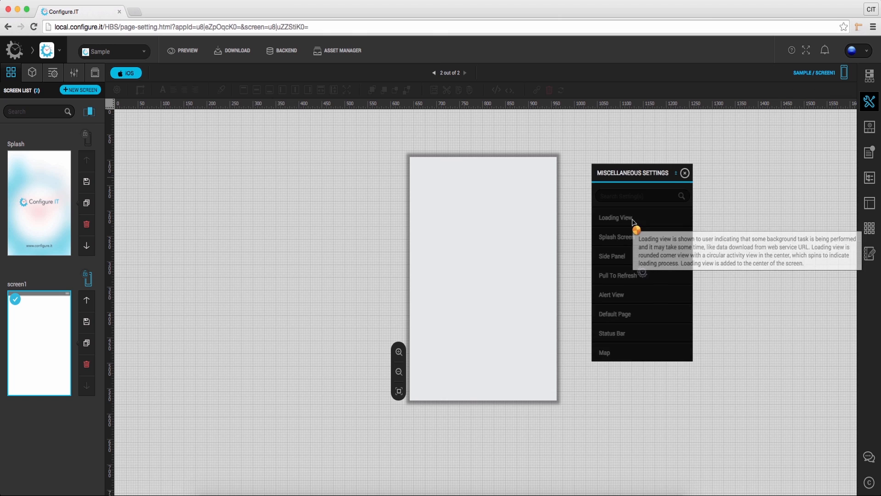
pyautogui.click(614, 218)
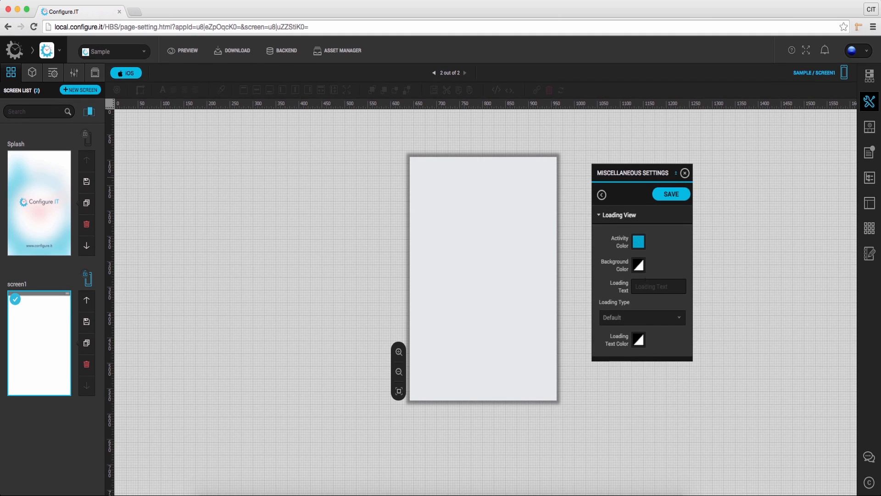
pyautogui.click(658, 286)
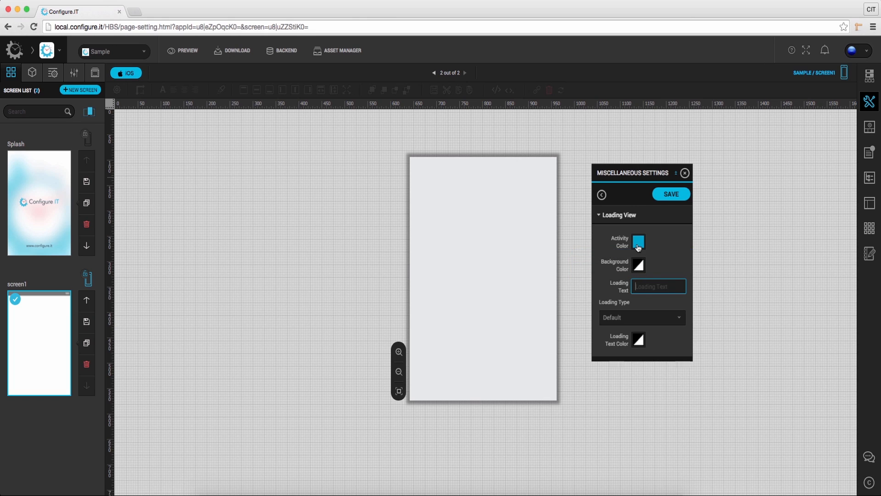
pyautogui.click(642, 317)
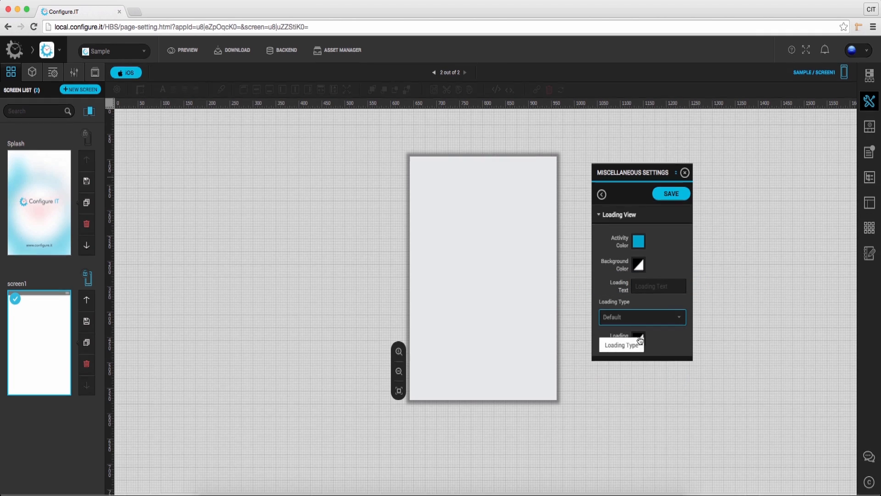
pyautogui.click(601, 194)
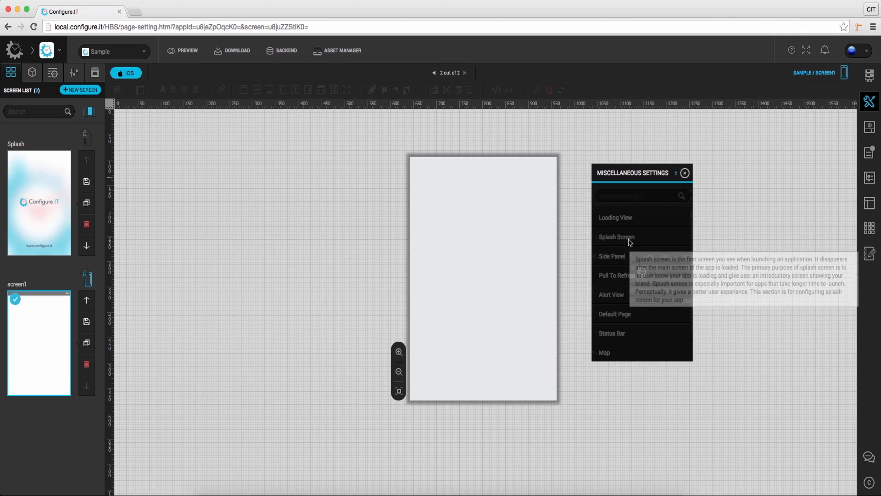
# Step: Review Splash Screen types (Screen, Image, Video) and the source and duration fields
pyautogui.click(616, 237)
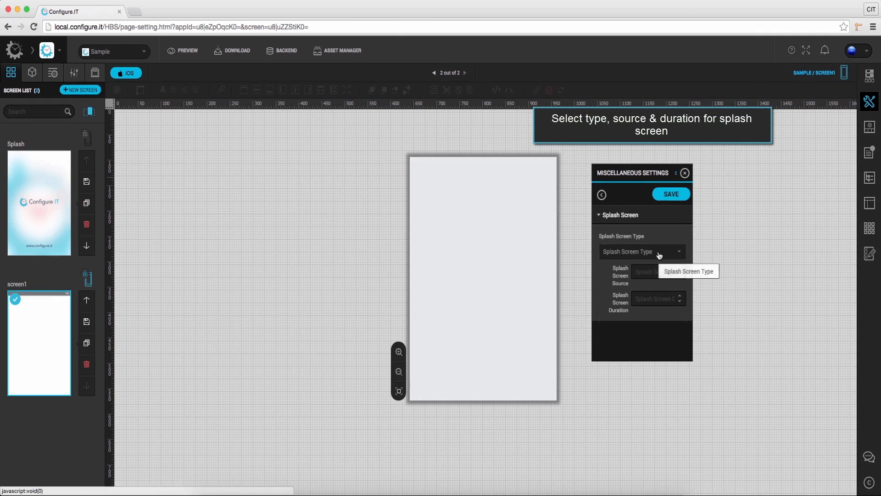
pyautogui.click(641, 251)
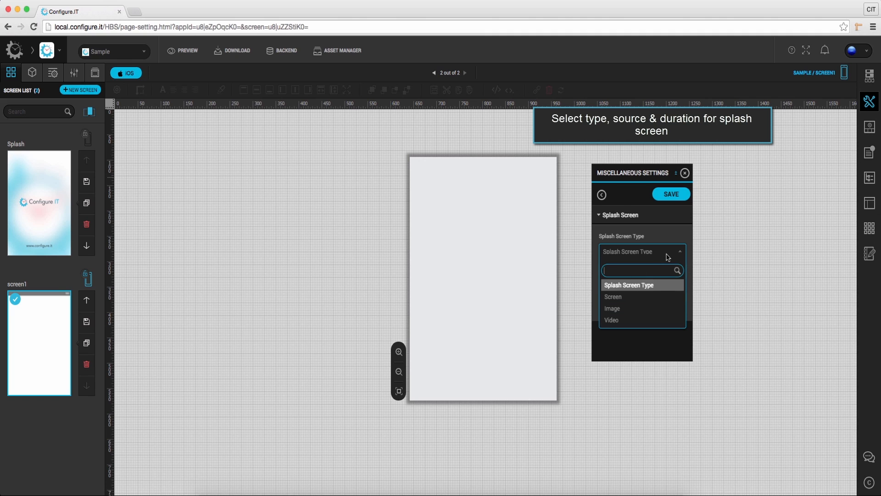
pyautogui.click(628, 284)
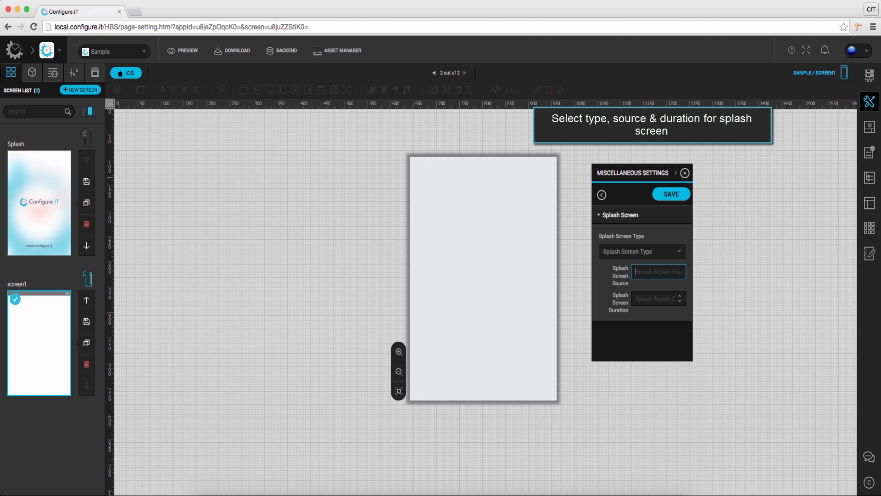
pyautogui.write('name')
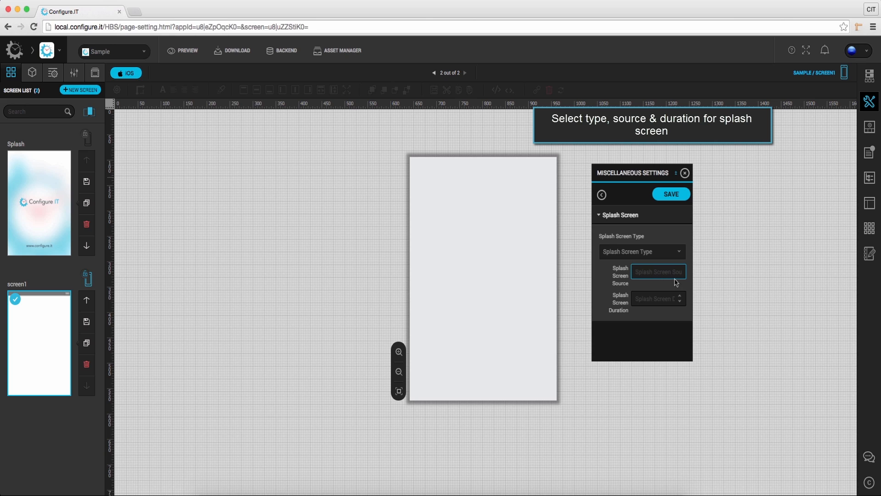
pyautogui.click(657, 298)
pyautogui.write('3')
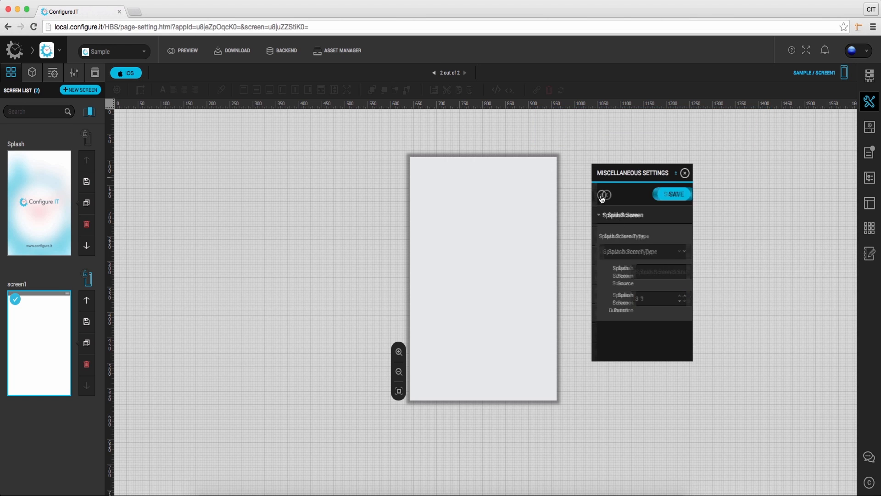
# Step: Open the Side Panel settings and review the left and right panel screen choices
pyautogui.click(603, 195)
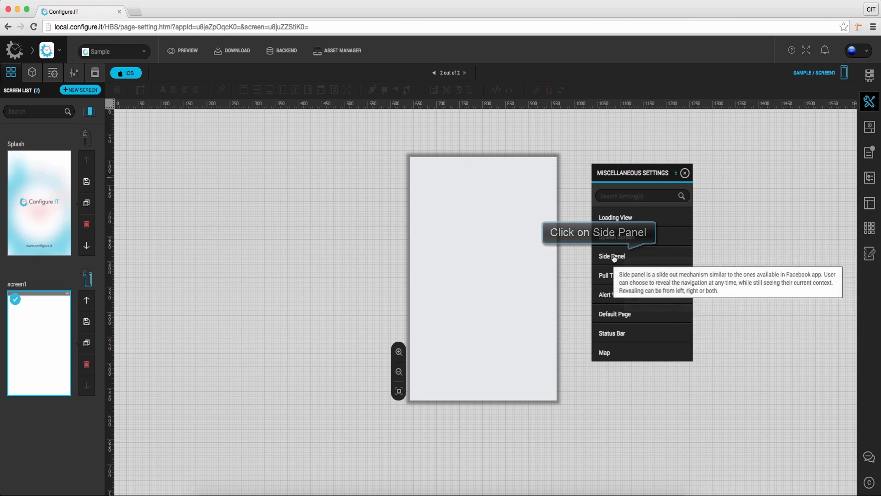
pyautogui.click(610, 256)
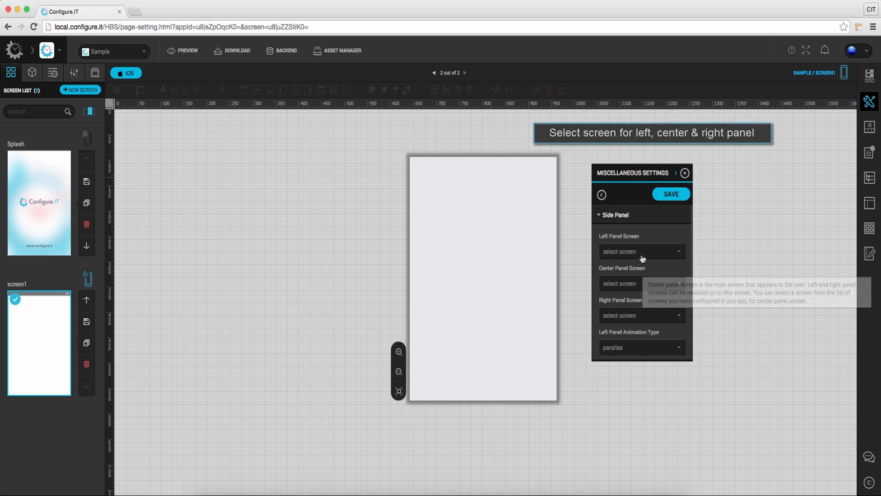
pyautogui.click(642, 251)
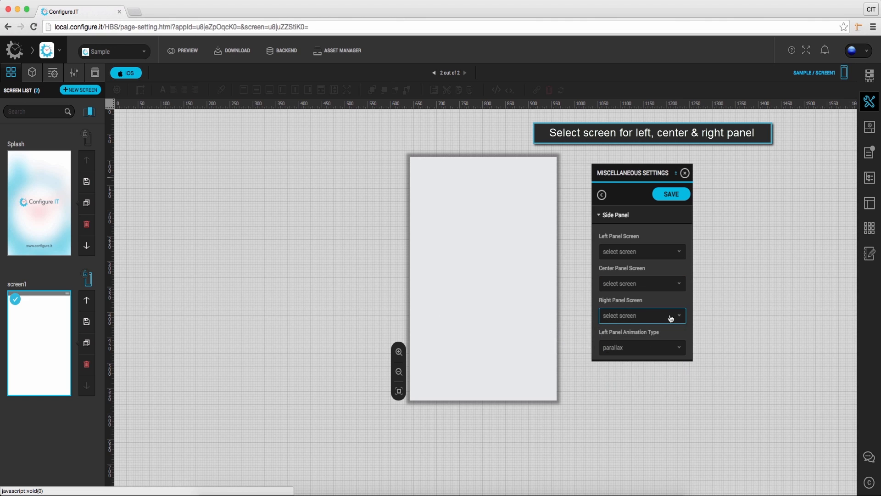
pyautogui.click(640, 347)
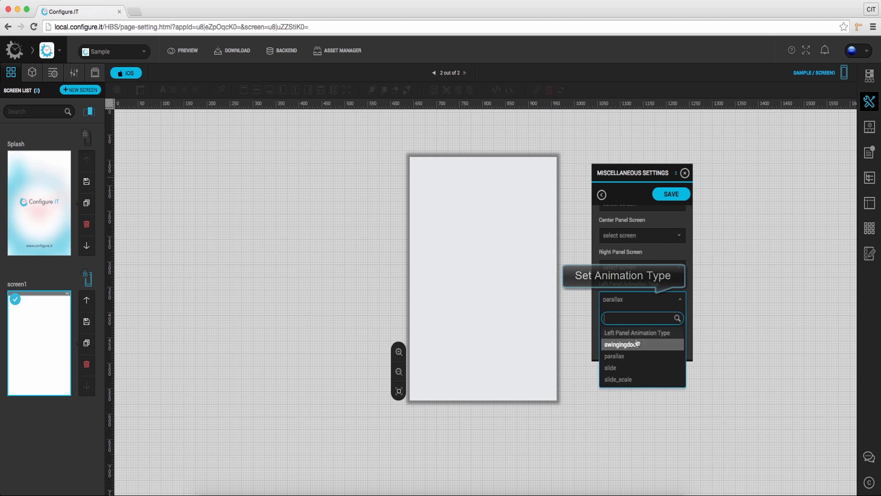
pyautogui.click(613, 356)
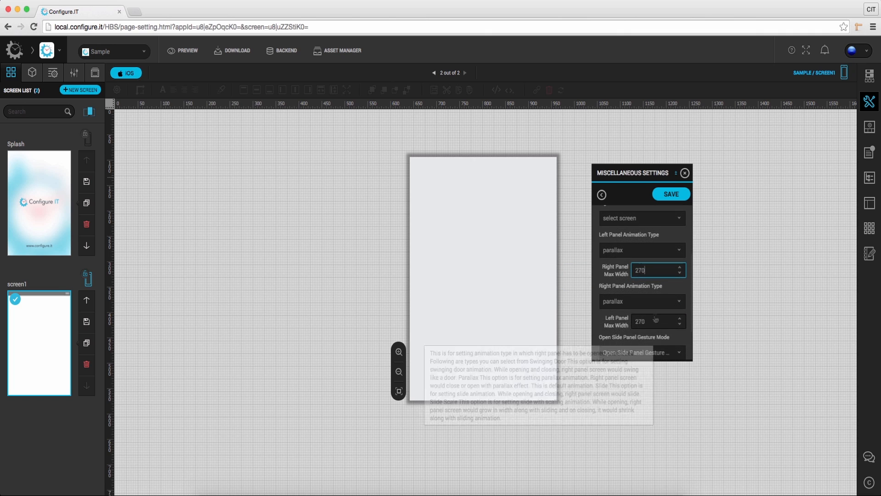
# Step: Keep parallax animation for the right panel, check max width, and turn off Show Shadow
pyautogui.click(641, 301)
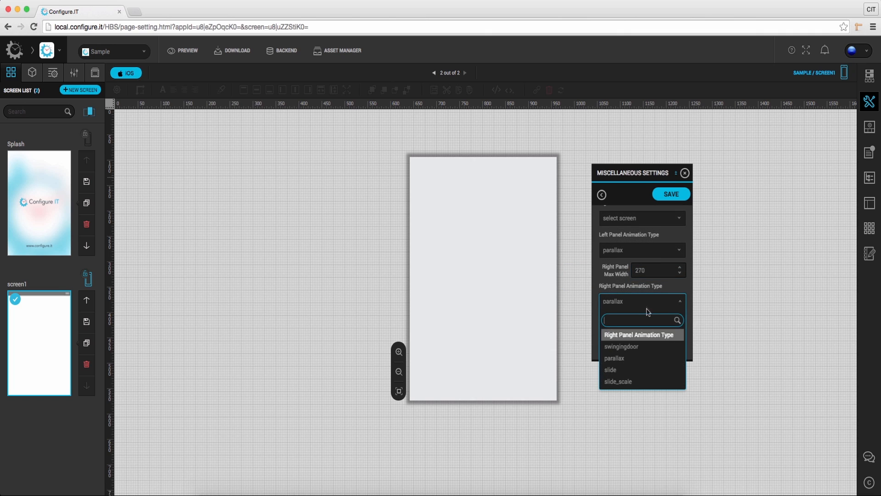
pyautogui.click(614, 358)
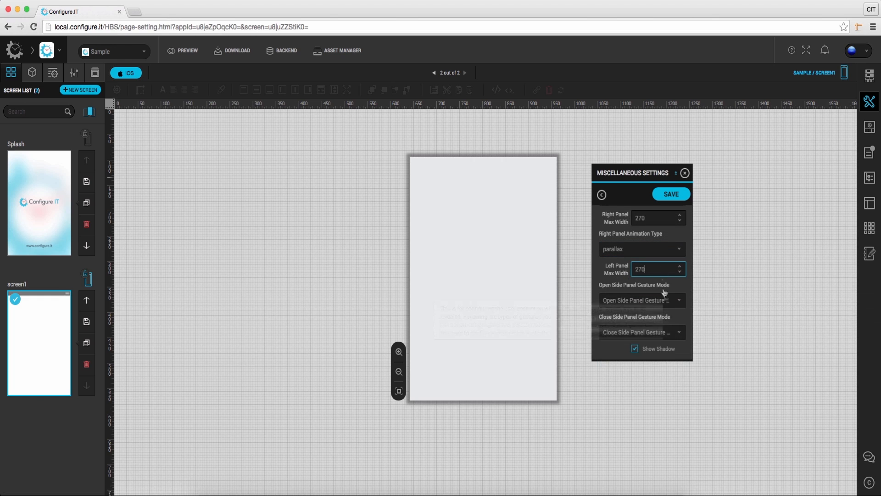
pyautogui.click(640, 300)
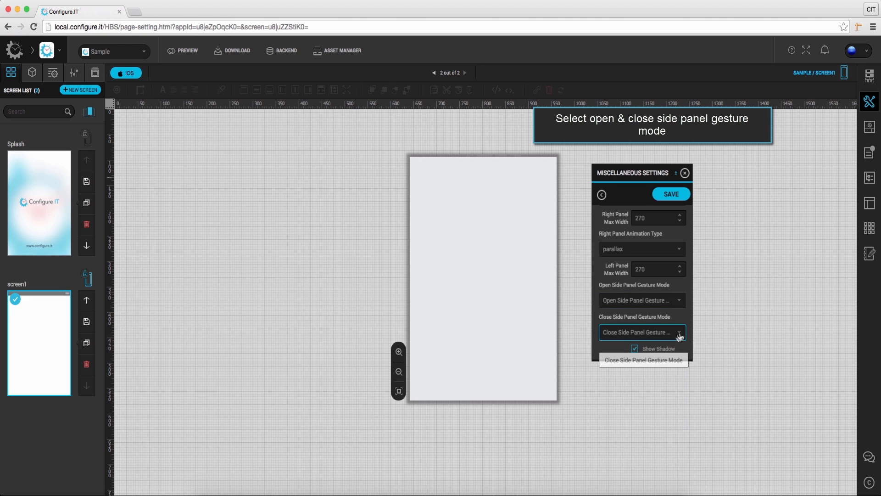
pyautogui.click(634, 348)
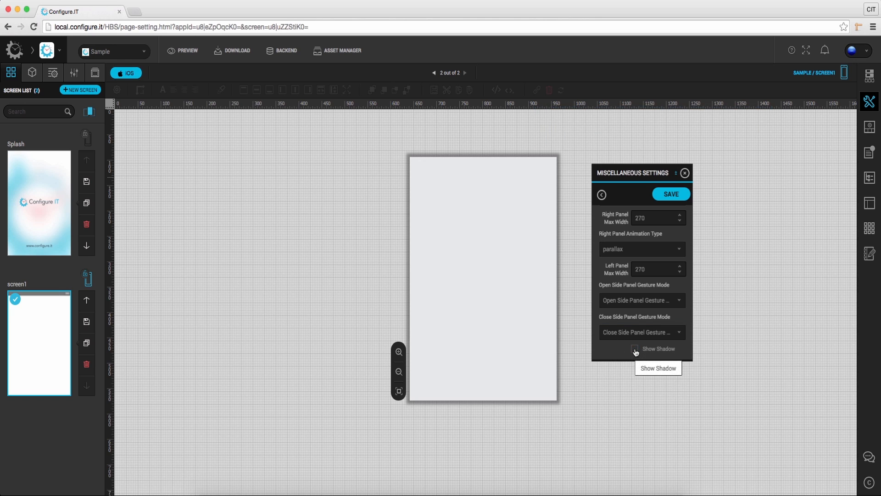
pyautogui.click(601, 194)
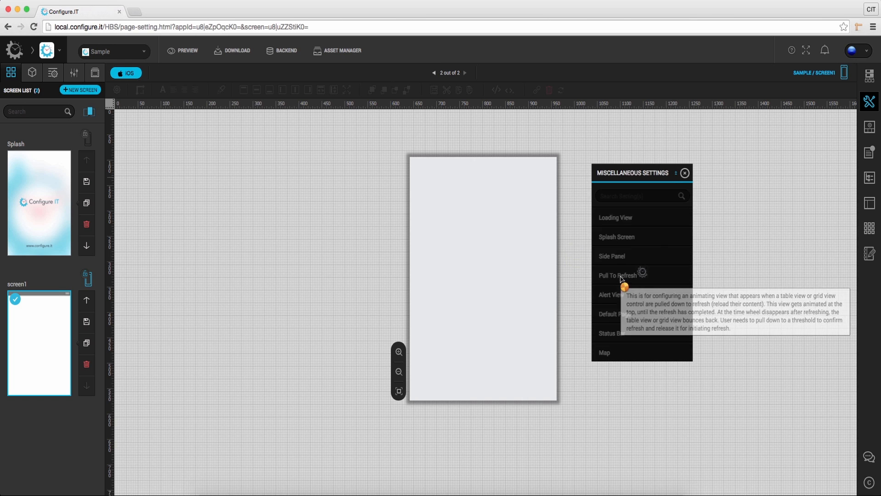
pyautogui.click(618, 274)
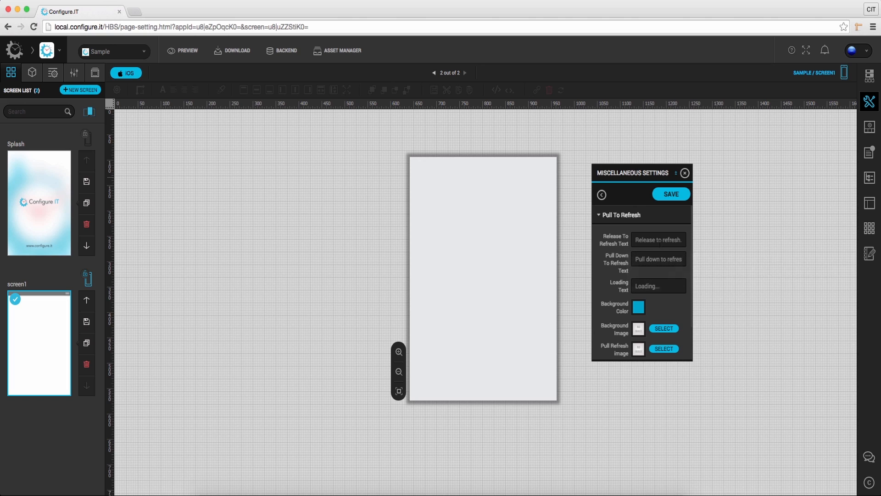
pyautogui.click(658, 239)
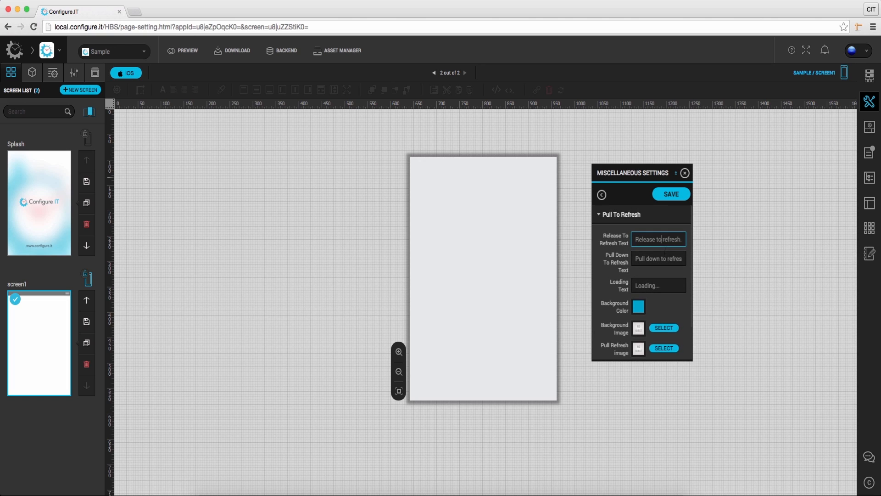
pyautogui.click(658, 285)
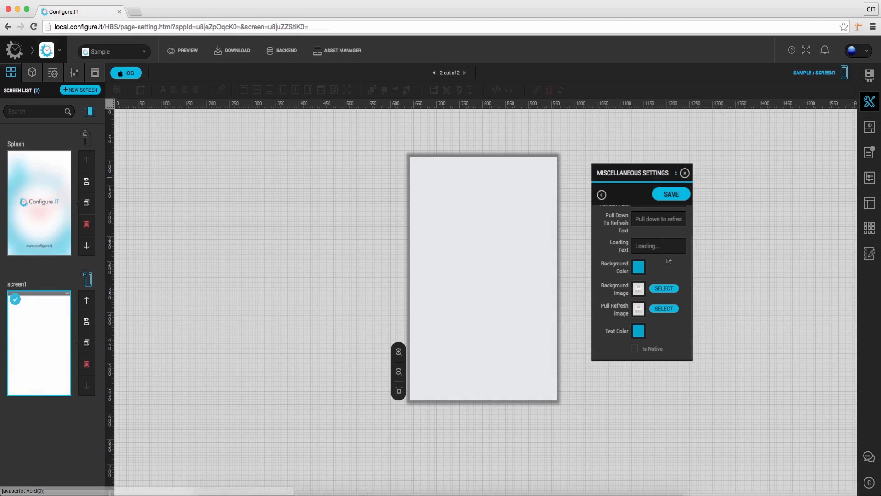
pyautogui.click(600, 195)
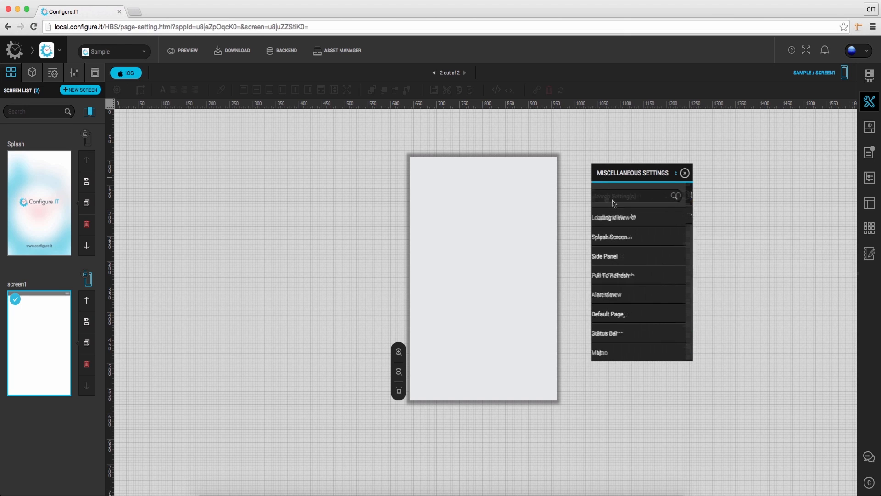
pyautogui.moveTo(611, 294)
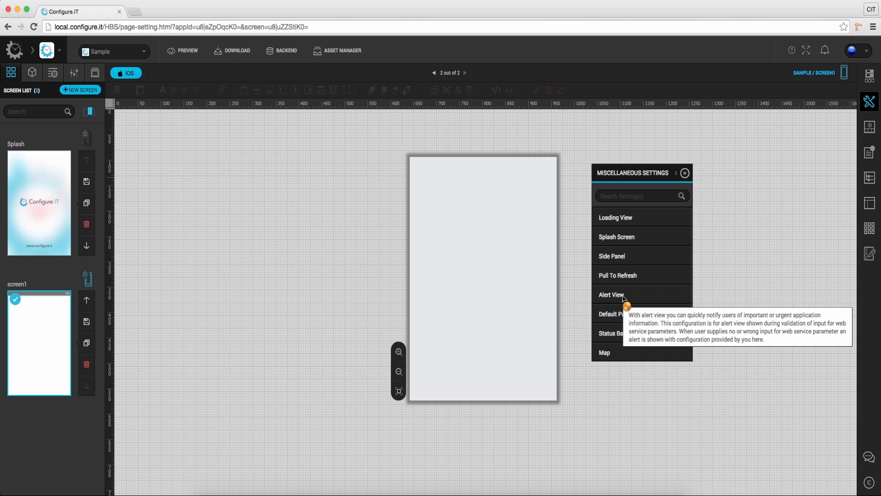
pyautogui.click(611, 294)
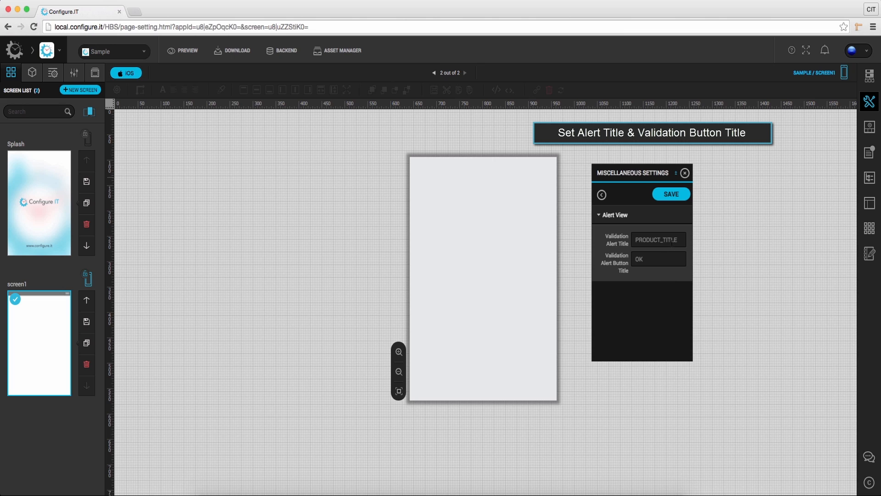
pyautogui.click(658, 239)
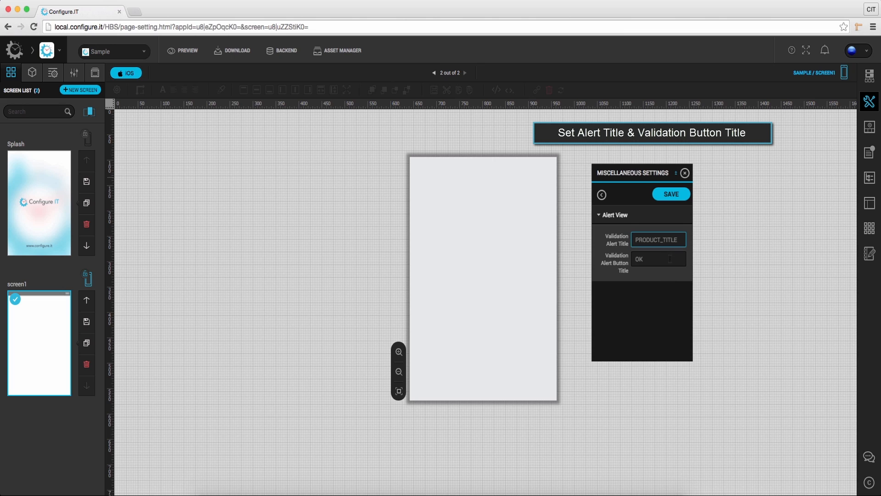
pyautogui.click(657, 258)
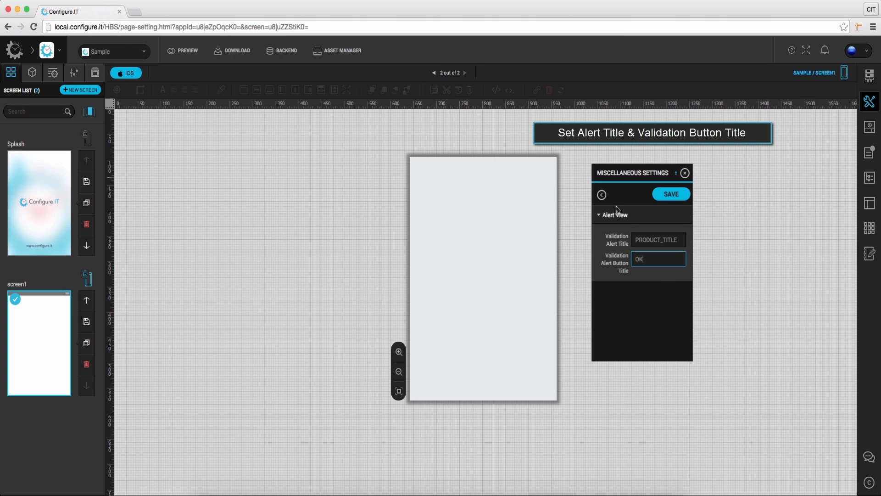
pyautogui.click(601, 194)
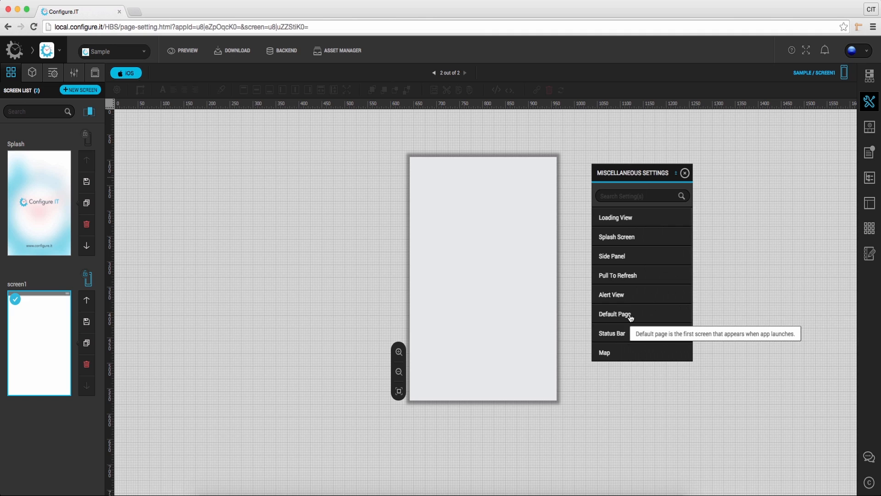
# Step: Pick screen1 in the Default Page dropdown and go back to the settings list
pyautogui.click(615, 313)
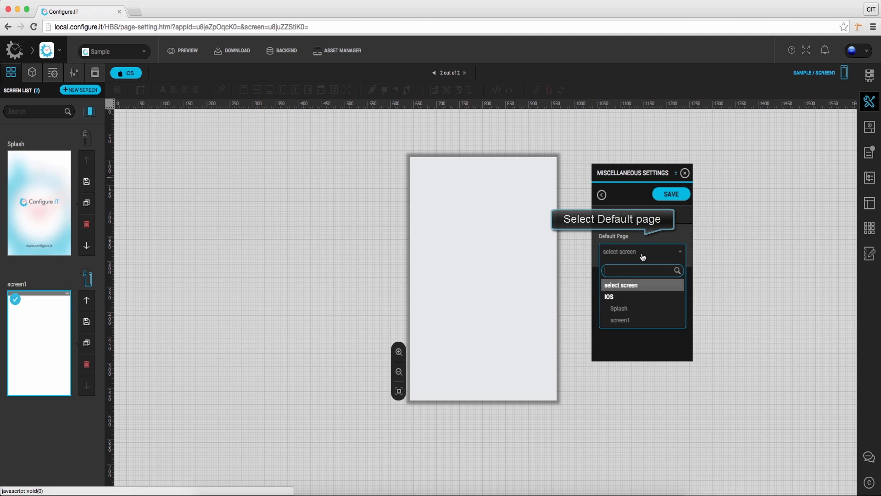
pyautogui.click(620, 320)
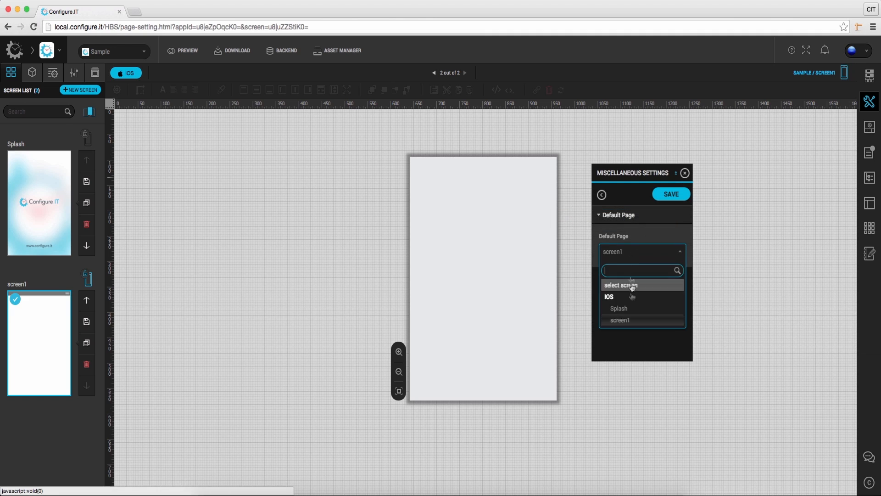
pyautogui.click(601, 194)
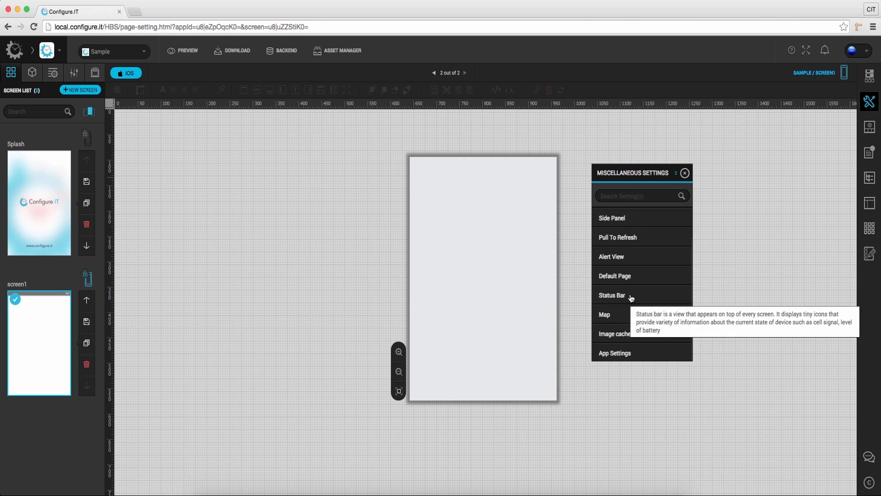
# Step: Review the Status Bar style choices and return to the settings list
pyautogui.click(612, 295)
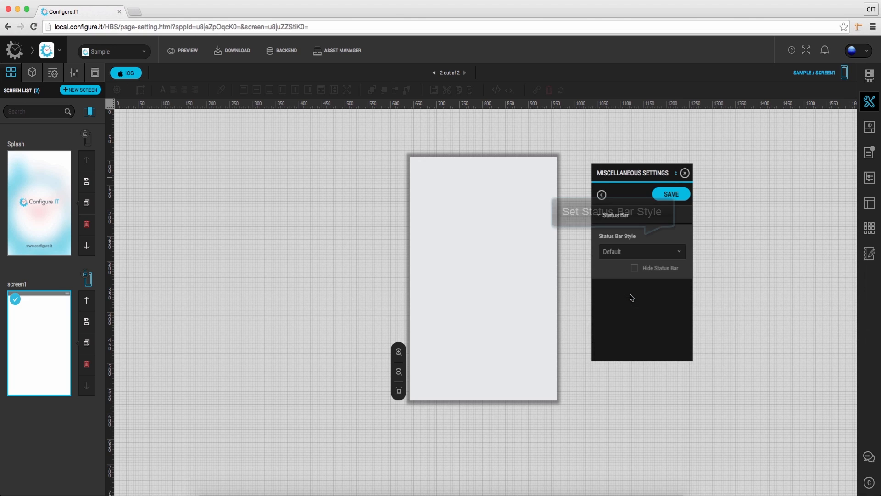
pyautogui.click(640, 251)
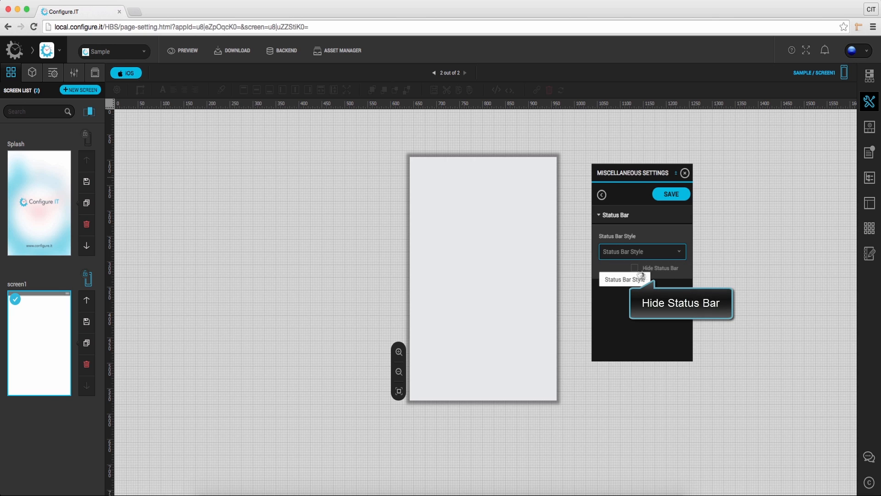
pyautogui.moveTo(634, 258)
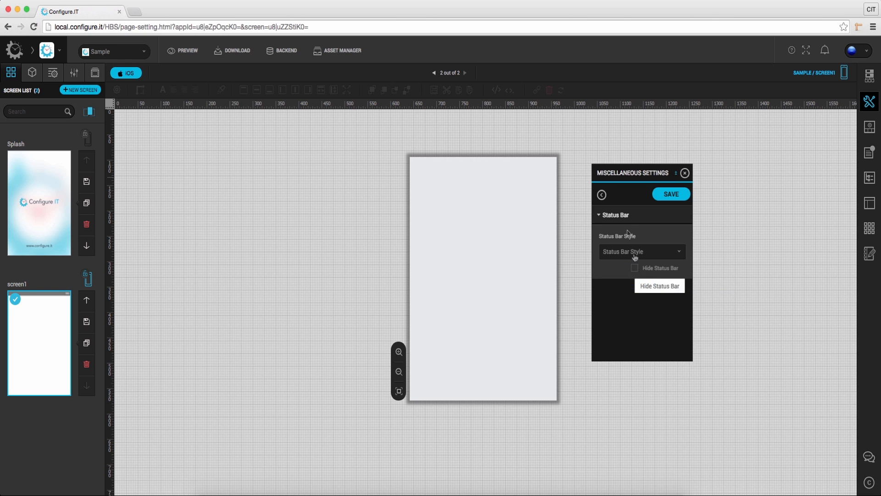
pyautogui.click(601, 194)
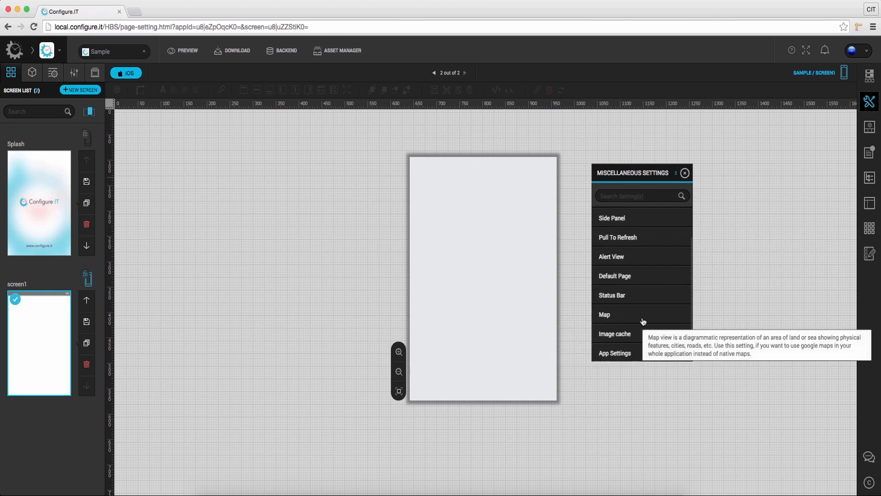
pyautogui.moveTo(628, 316)
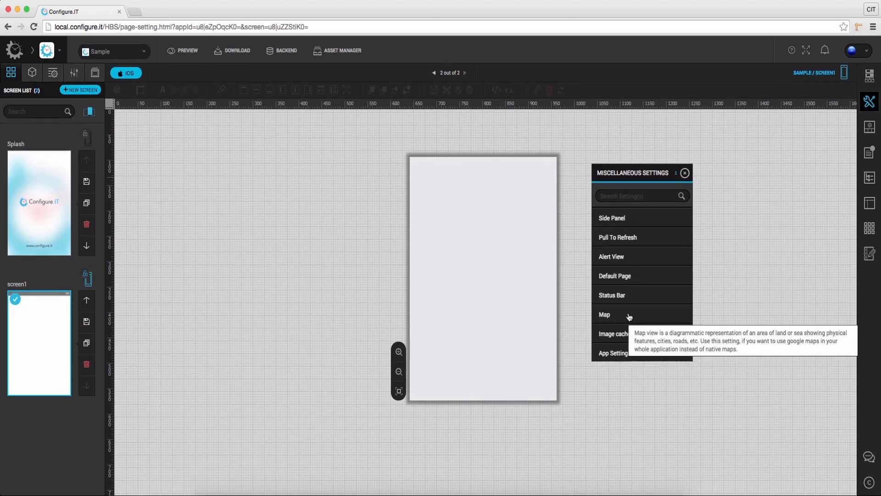
# Step: Tick Enable Google Map in the Map settings and return to the list
pyautogui.click(604, 314)
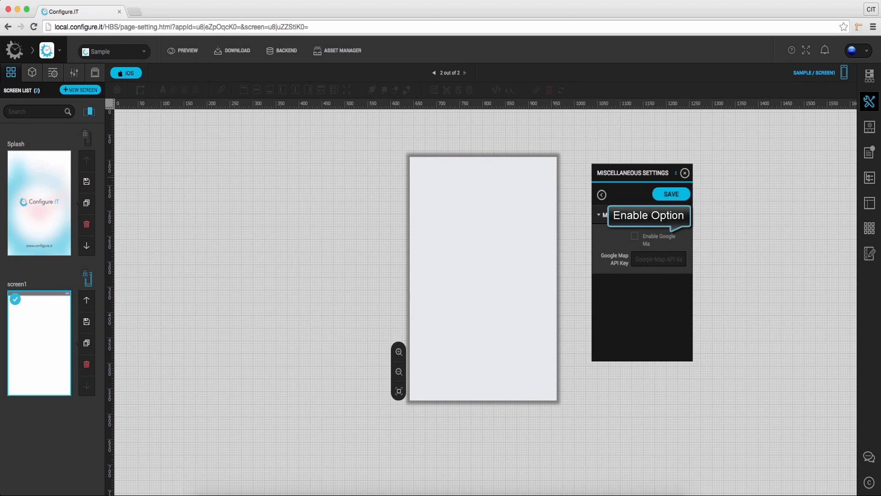
pyautogui.click(634, 235)
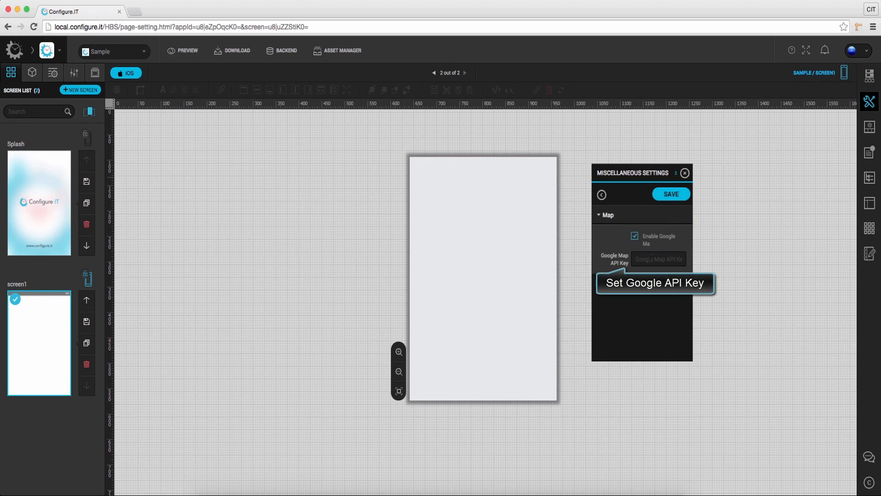
pyautogui.click(601, 194)
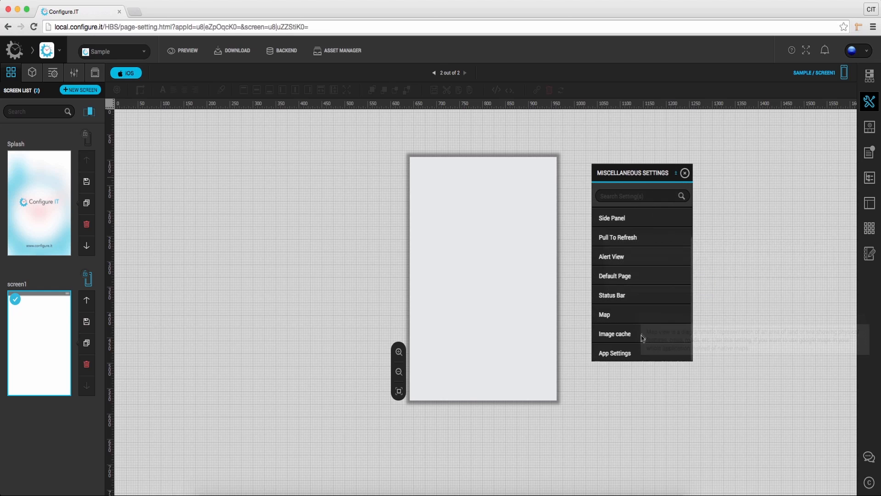
# Step: Change the Image cache 'Expiry in days' spinner value, then go back to the list
pyautogui.click(613, 333)
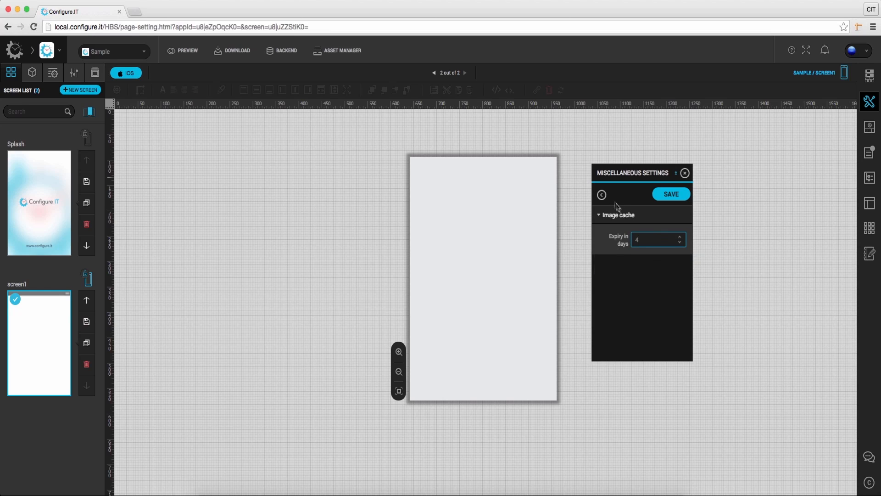
pyautogui.click(679, 242)
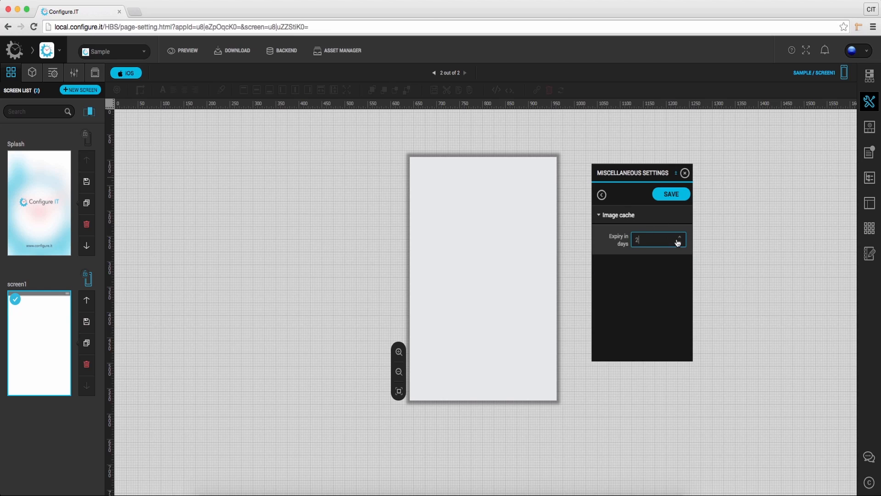
pyautogui.click(601, 195)
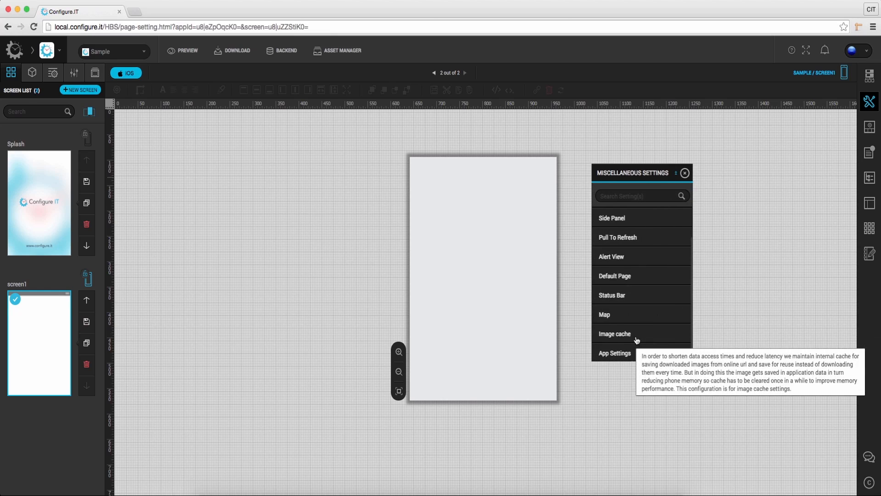
# Step: Review the App Settings Base URL field, typing 'ttp://', then leave the miscellaneous settings
pyautogui.click(613, 353)
pyautogui.write('h')
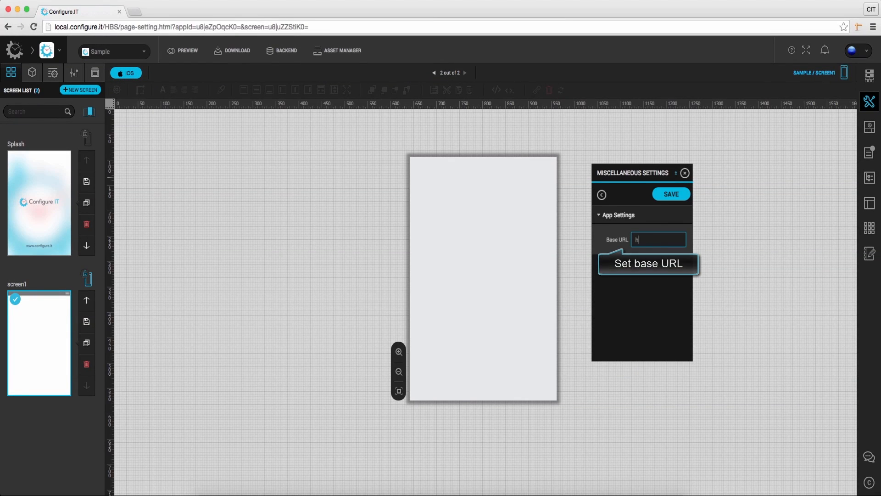
pyautogui.write('ttp://')
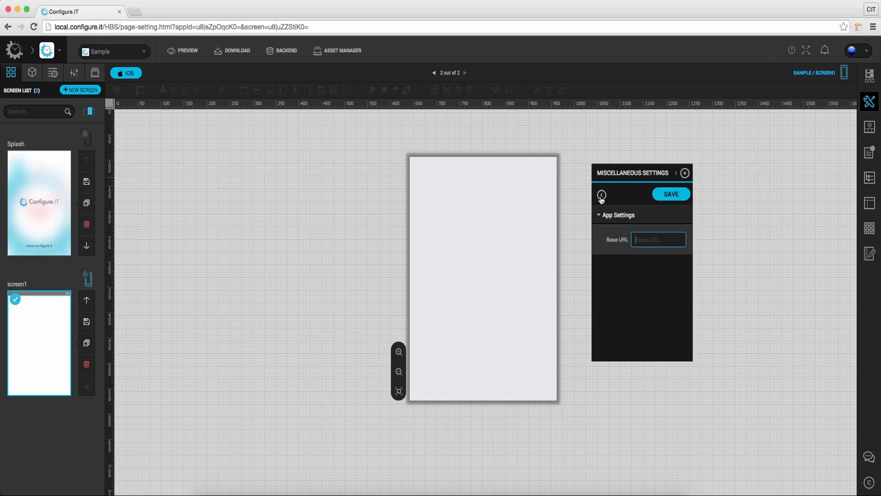
pyautogui.click(601, 195)
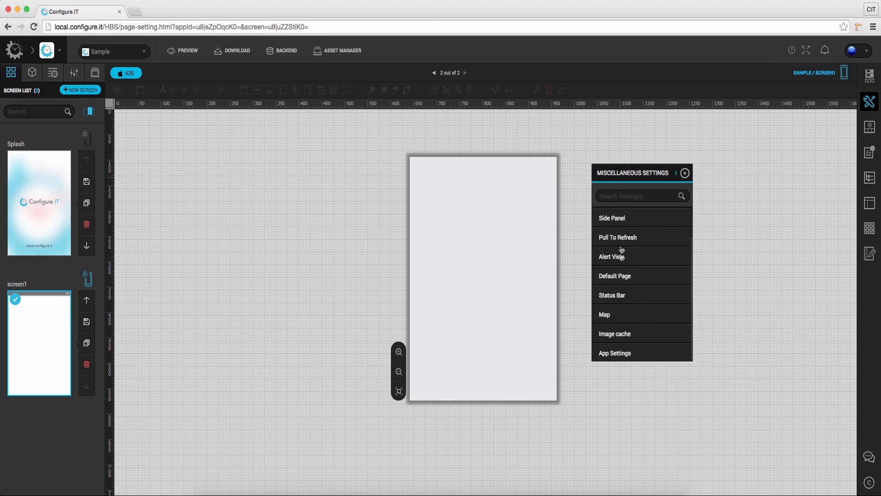
pyautogui.scroll(3)
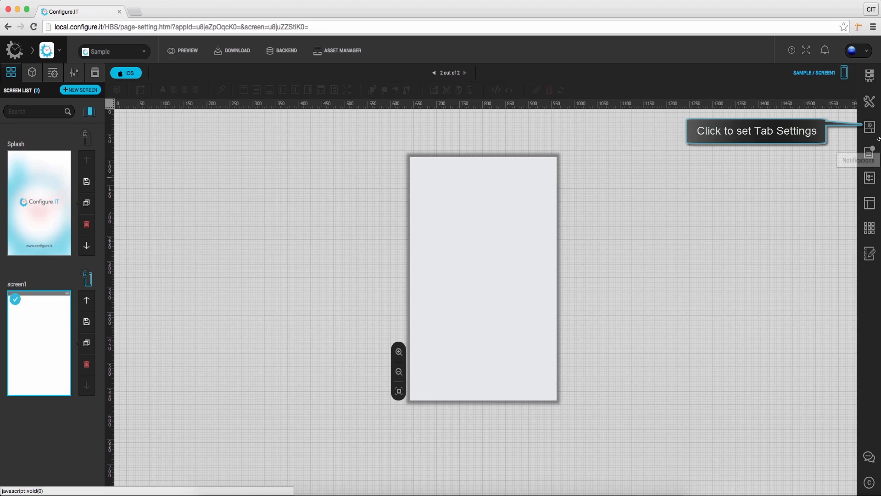
# Step: Tick Enable Tab in Application Tab Settings, set Total Tabs to two, and expand TAB 1
pyautogui.click(869, 126)
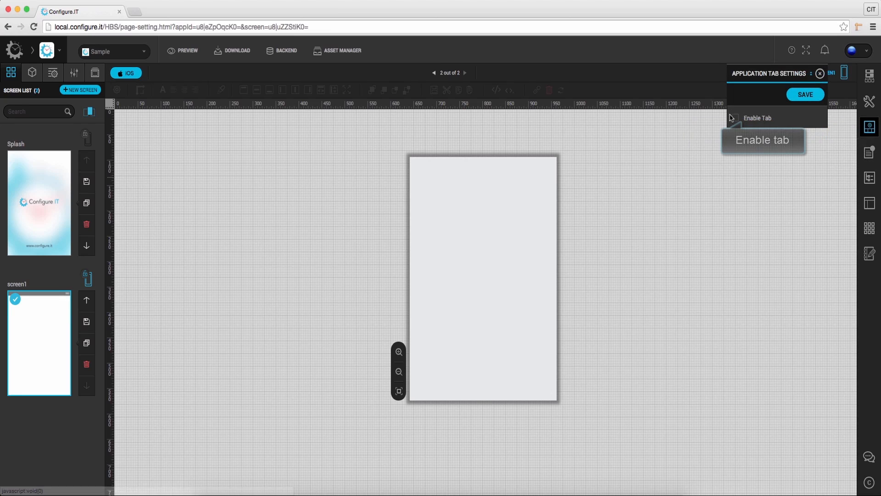
pyautogui.click(735, 118)
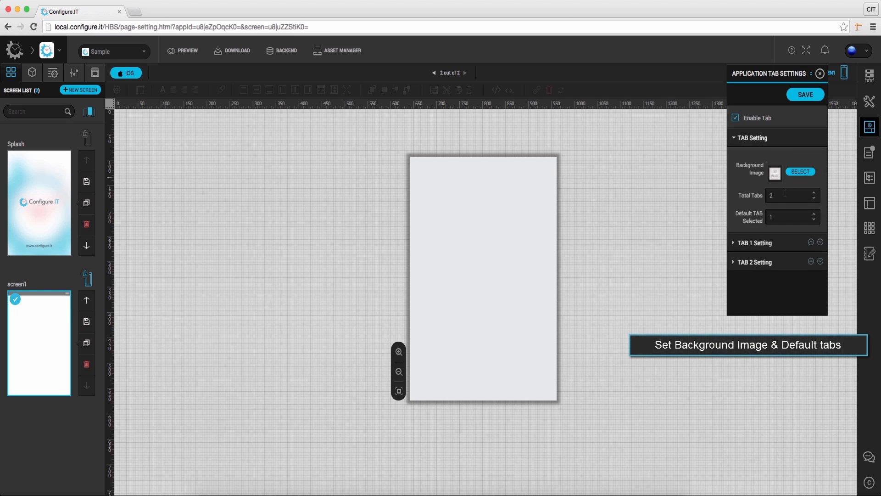
pyautogui.click(813, 192)
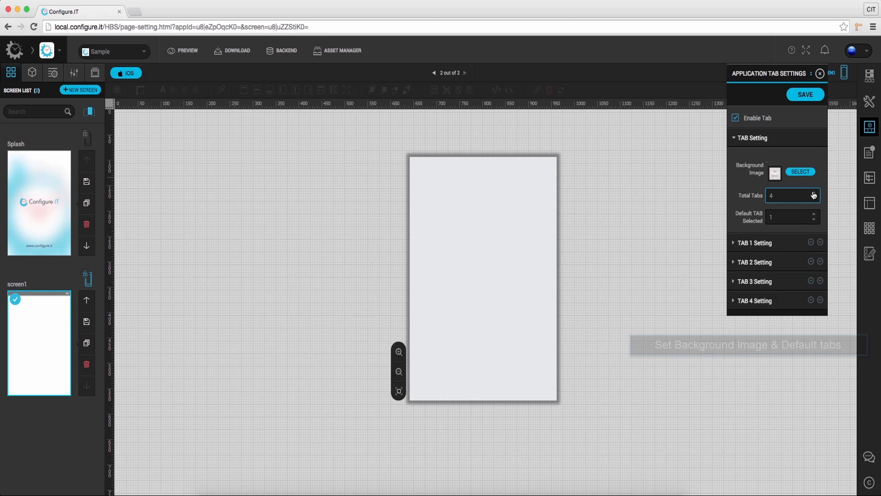
pyautogui.click(813, 198)
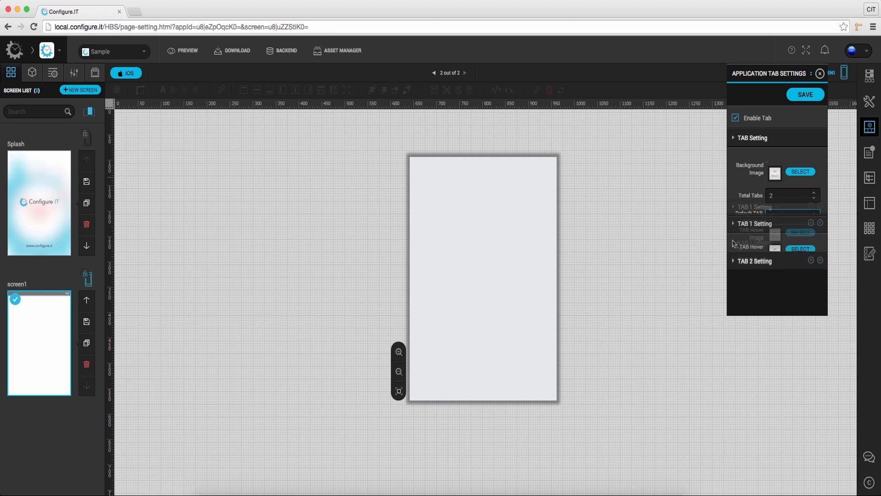
# Step: Choose the star from the Asset List as Tab 1's normal image
pyautogui.click(800, 182)
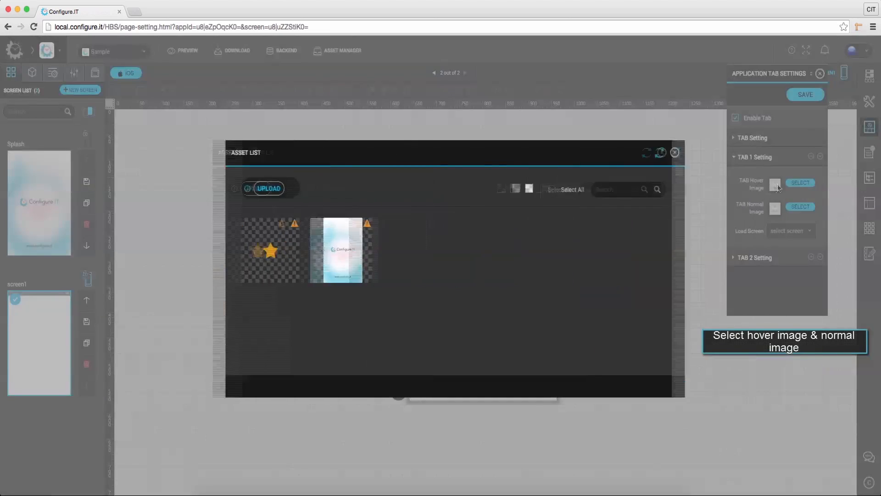
pyautogui.click(674, 152)
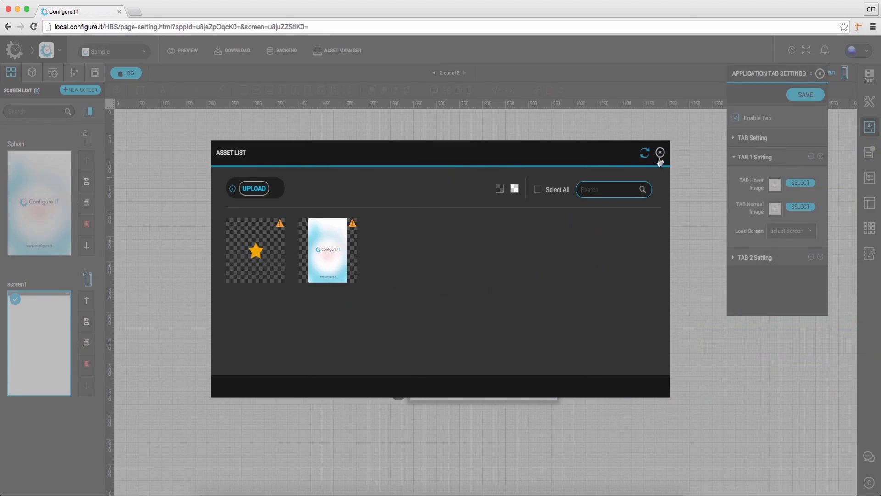
pyautogui.click(659, 153)
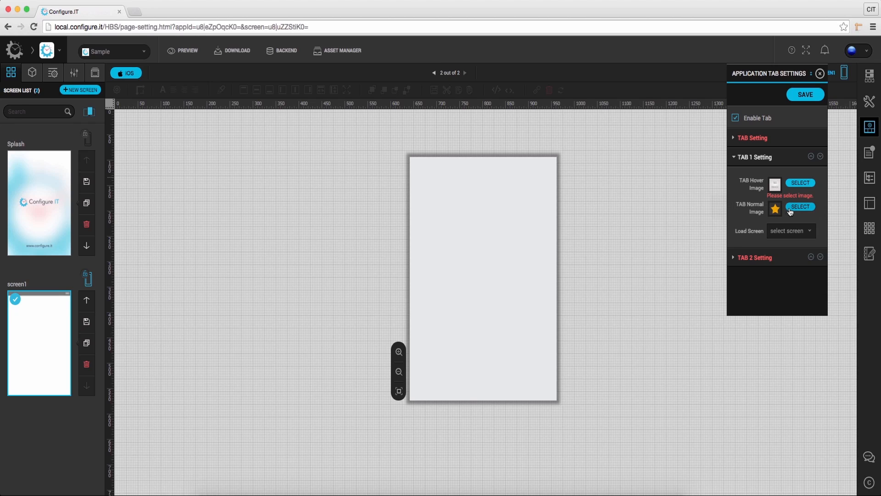
# Step: Set Tab 1 to load the Splash screen and save the tab settings
pyautogui.click(789, 231)
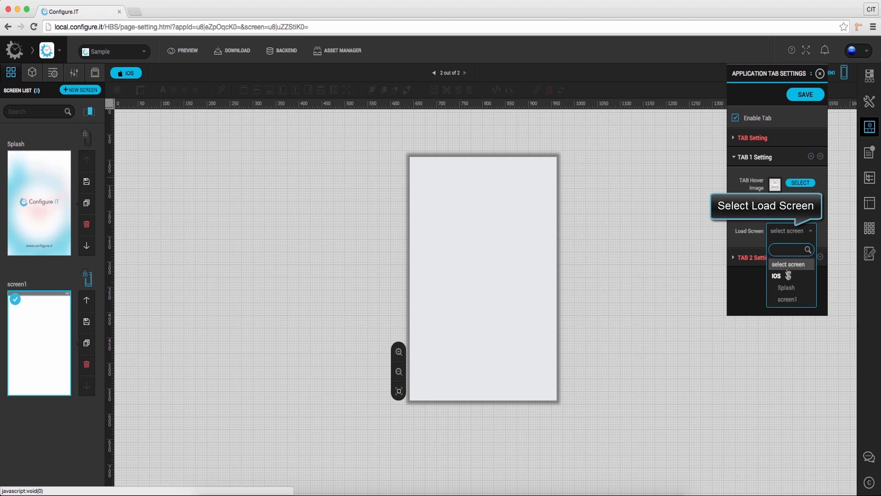
pyautogui.click(786, 287)
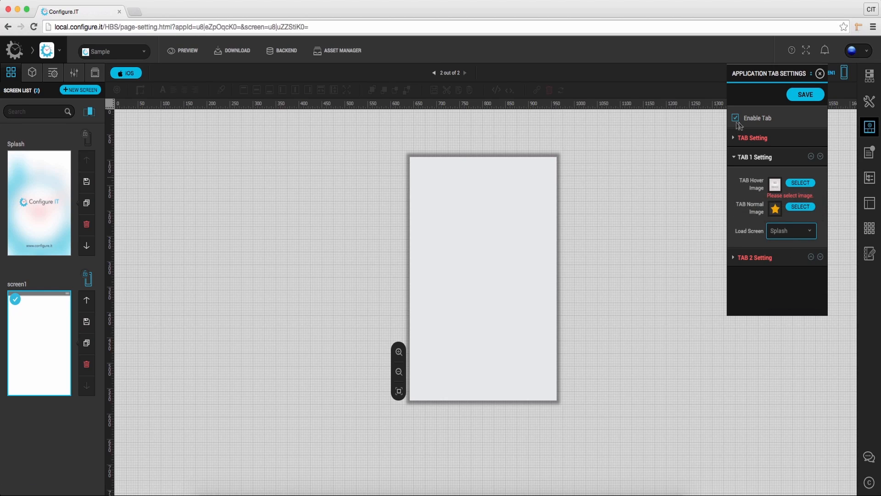
pyautogui.click(804, 94)
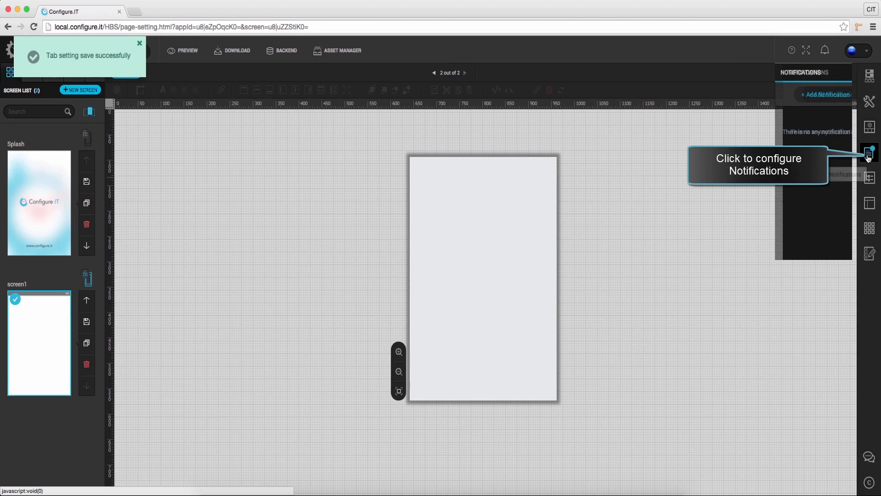
# Step: View the empty Notifications list and its Add Notification form, then close the form
pyautogui.click(868, 152)
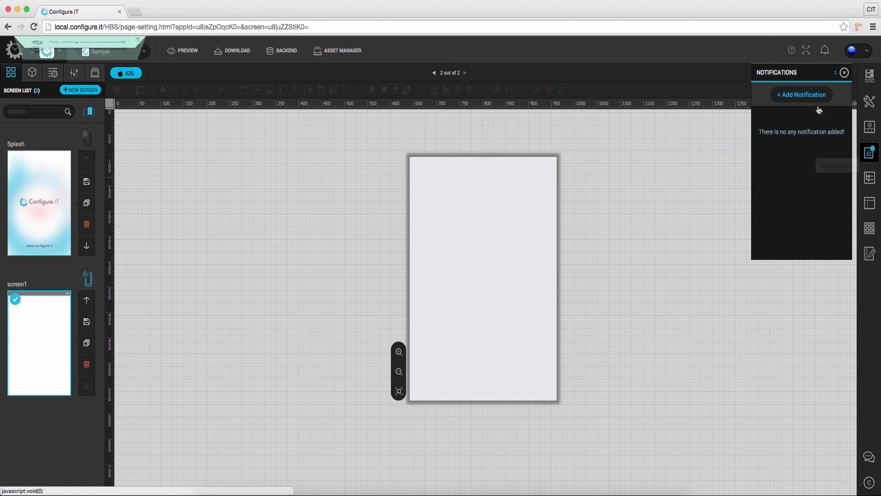
pyautogui.click(801, 94)
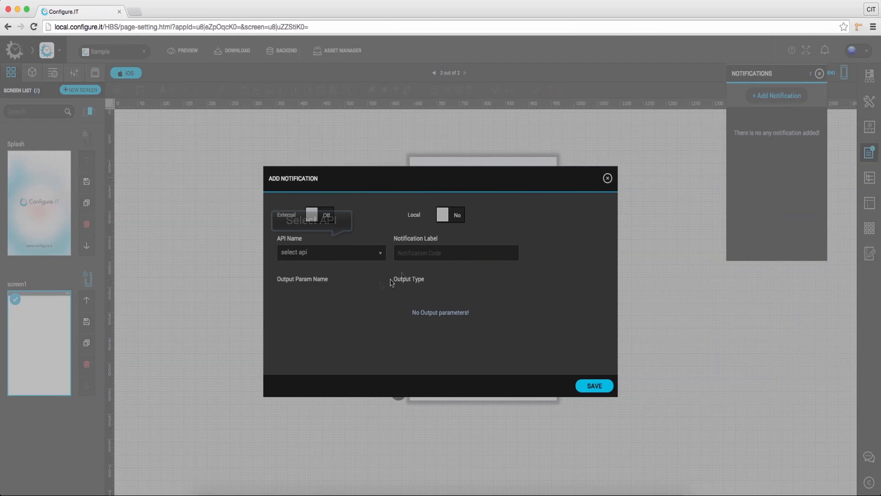
pyautogui.click(330, 252)
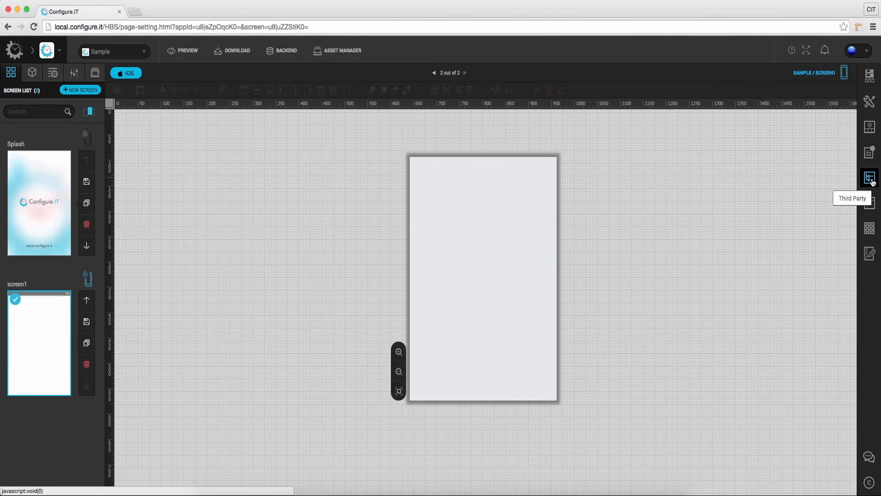
# Step: Tick FB and Twitter in Third Party Applications, scroll the list, and close it
pyautogui.click(869, 178)
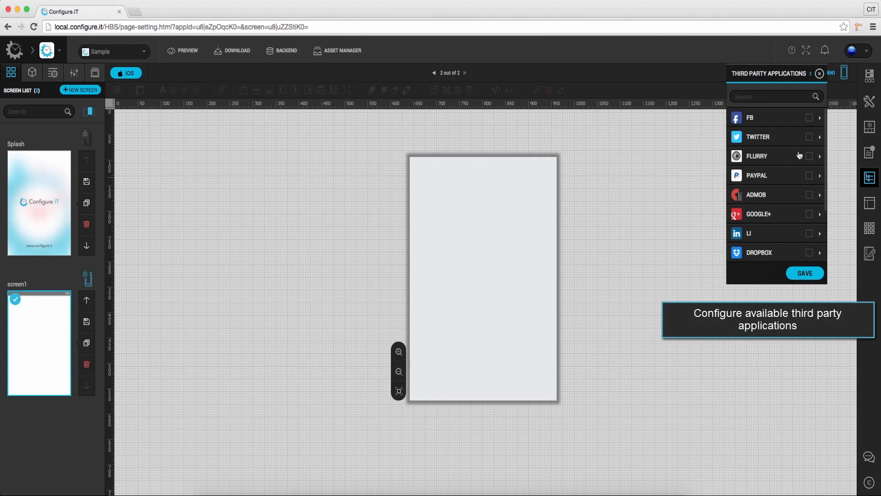
pyautogui.moveTo(807, 121)
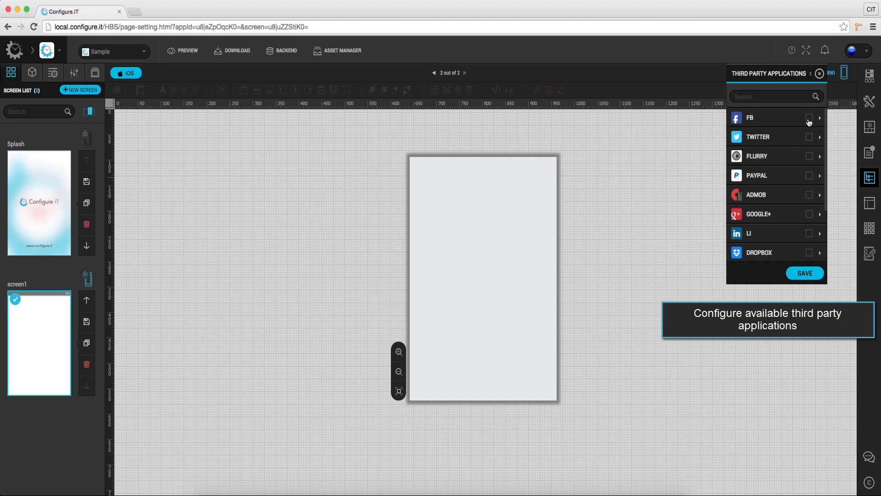
pyautogui.moveTo(821, 124)
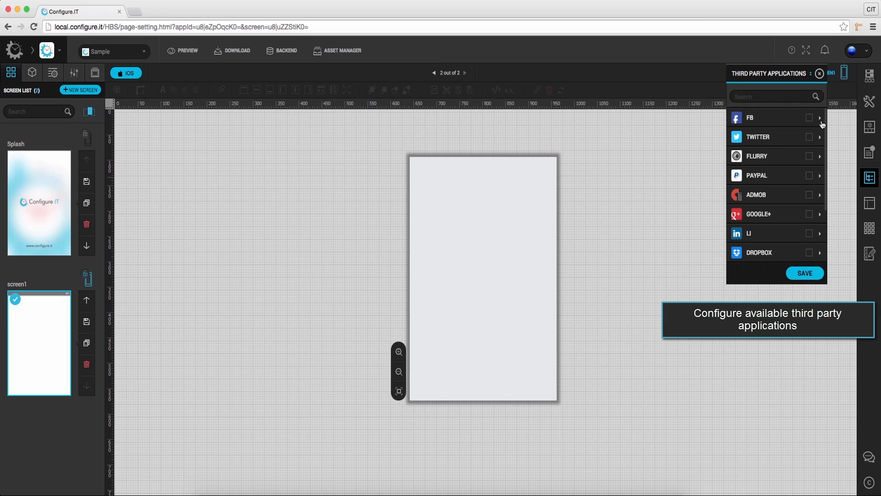
pyautogui.moveTo(821, 122)
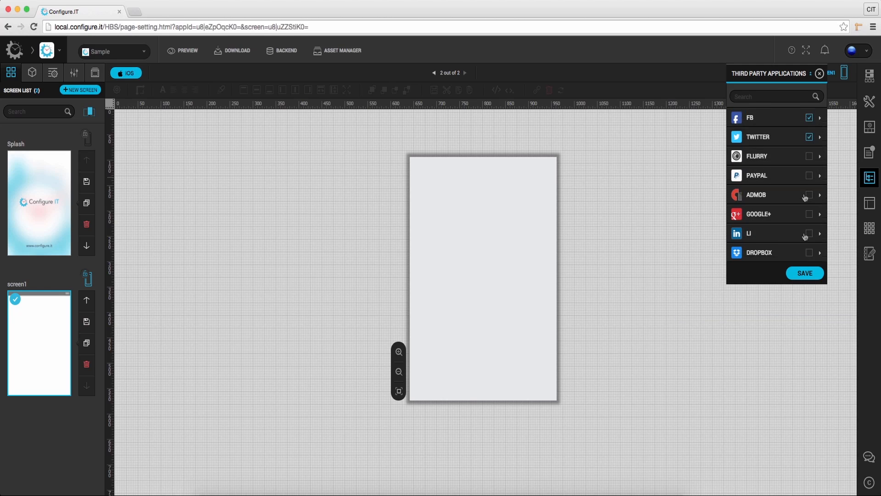
pyautogui.scroll(-3)
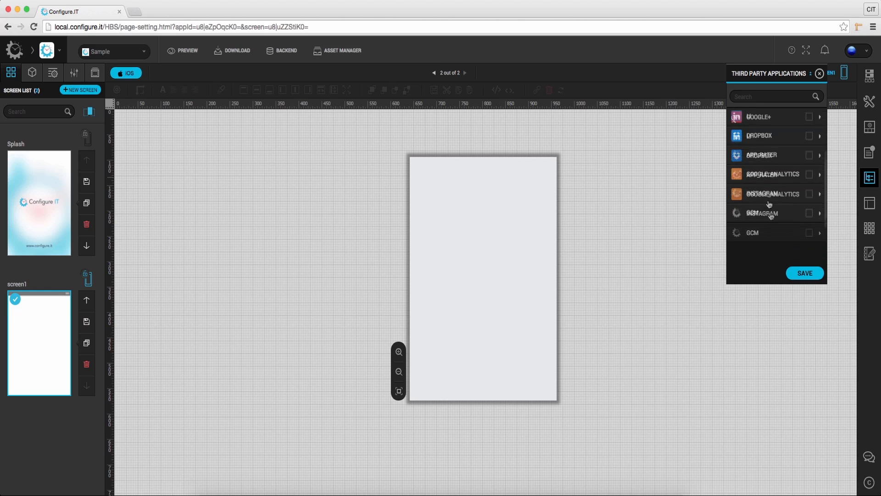
pyautogui.click(804, 273)
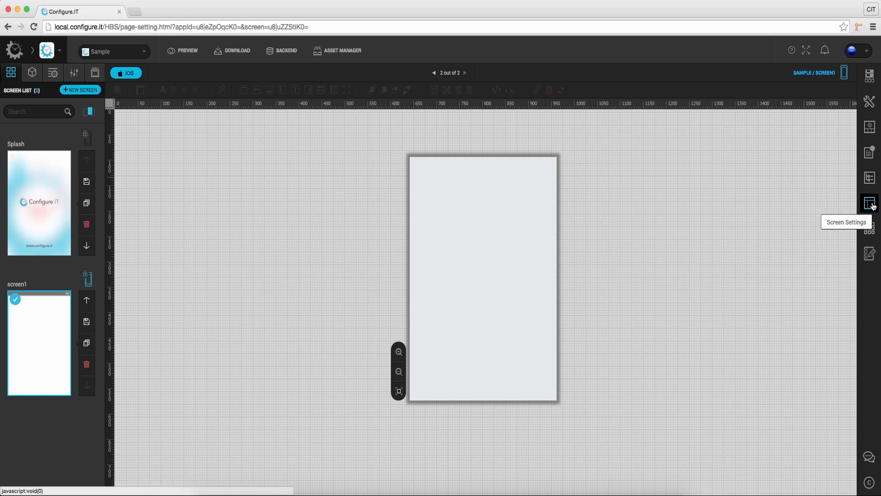
pyautogui.click(868, 202)
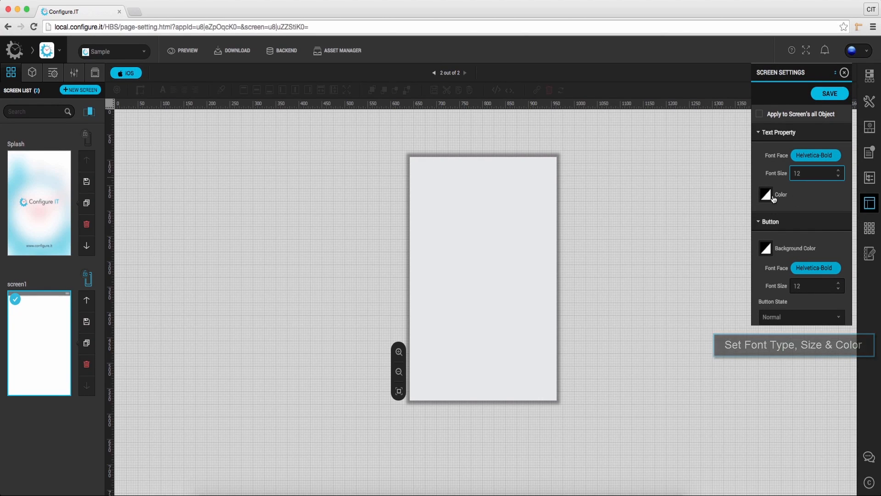
pyautogui.click(765, 195)
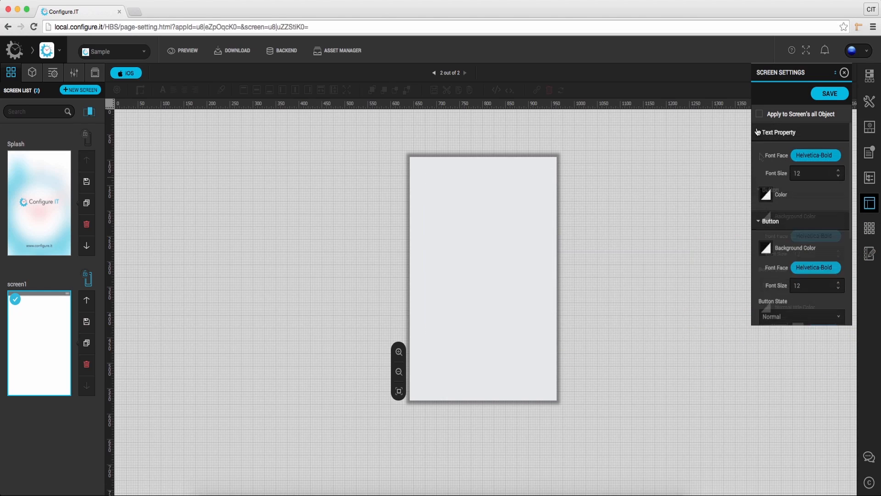
pyautogui.click(779, 132)
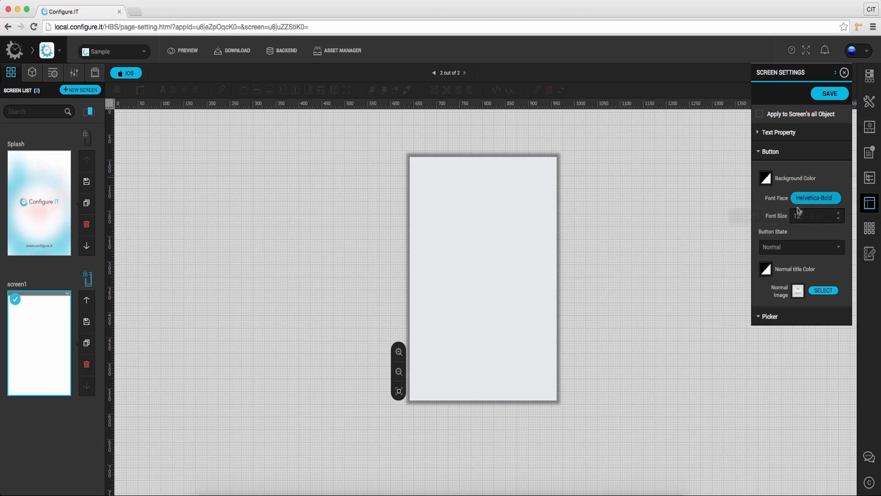
pyautogui.moveTo(801, 246)
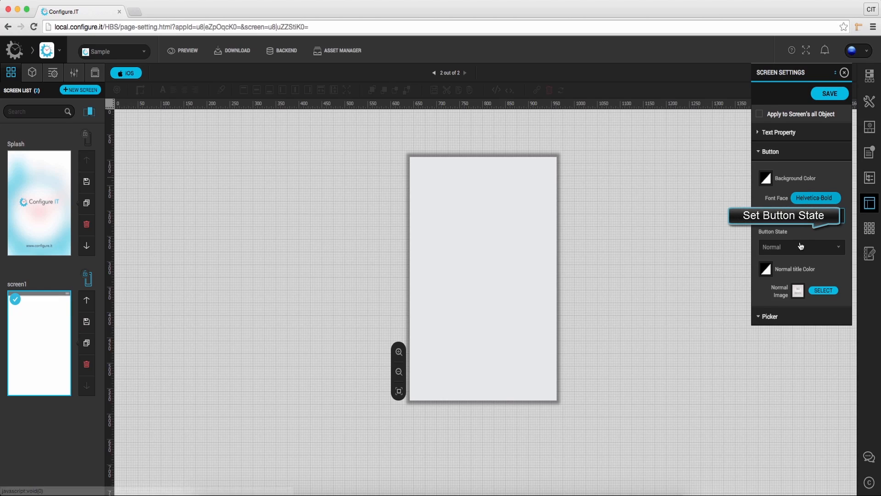
pyautogui.click(800, 247)
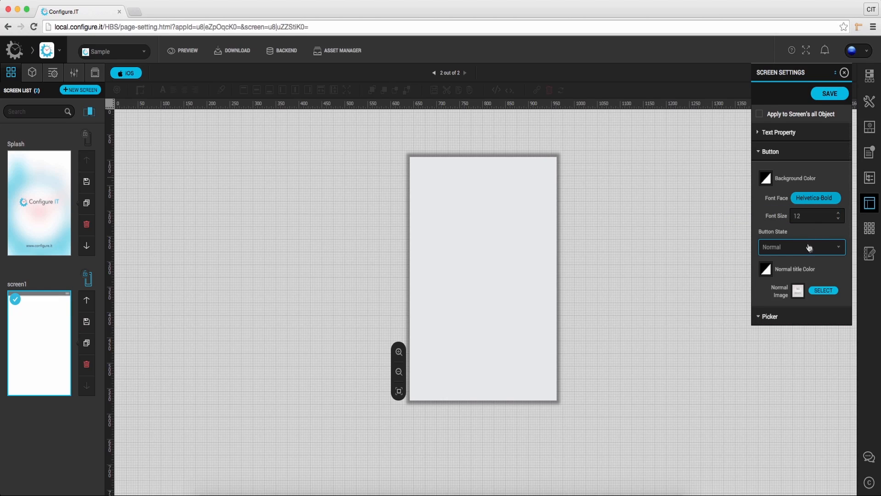
pyautogui.click(770, 151)
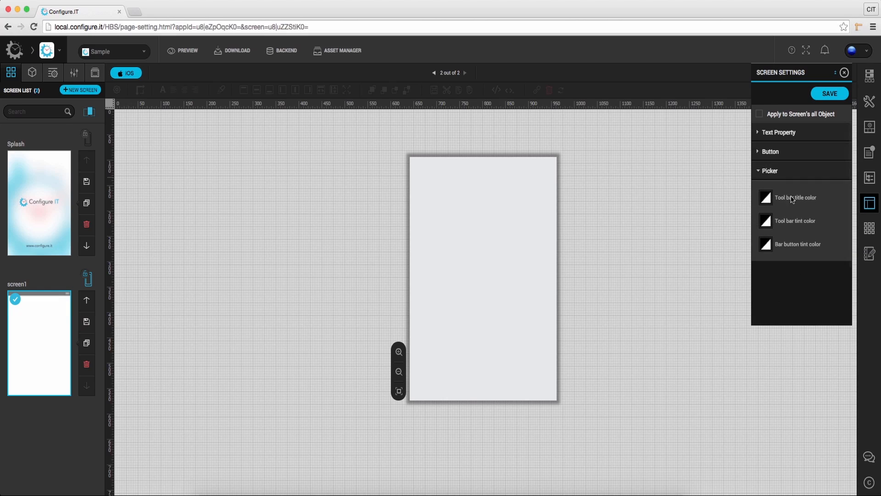
pyautogui.moveTo(807, 229)
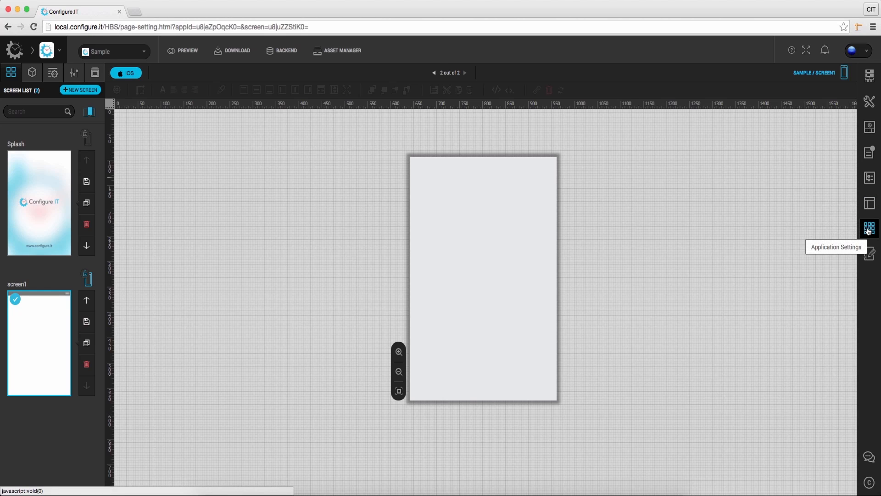
# Step: Set the Navigation Button font to ArialMT, enlarge its size, and choose the Highlighted state
pyautogui.click(869, 227)
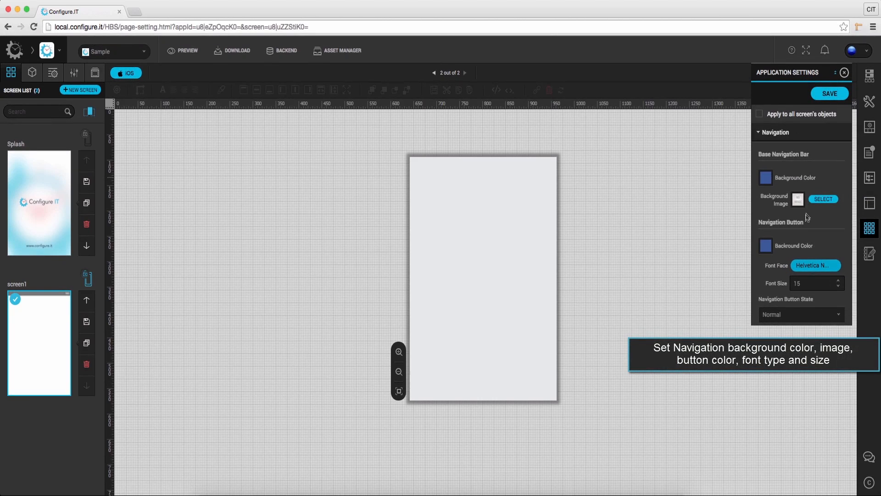
pyautogui.moveTo(778, 163)
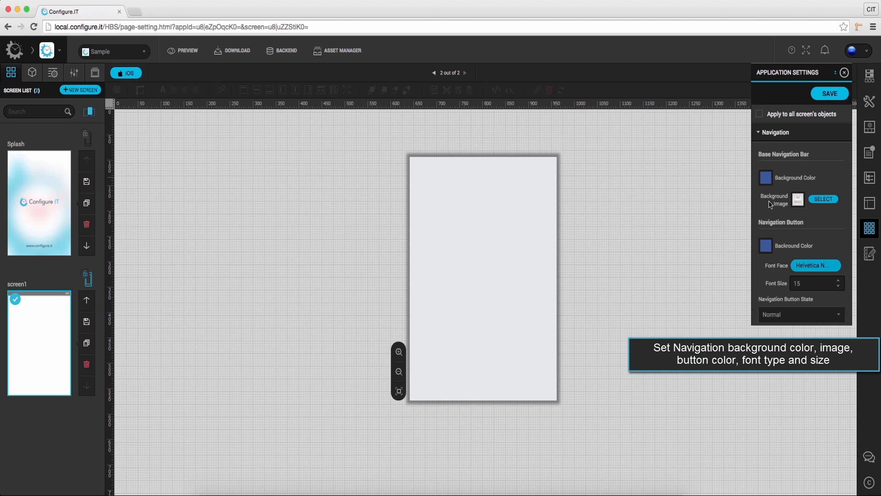
pyautogui.moveTo(798, 250)
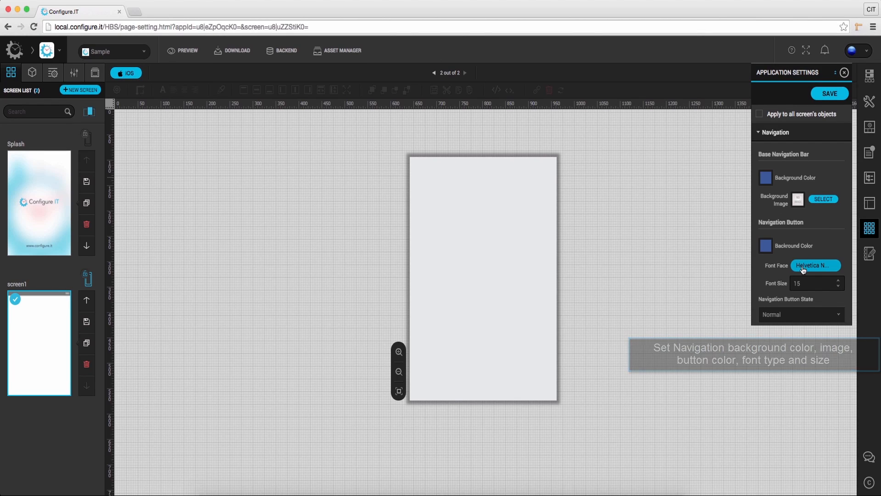
pyautogui.click(814, 265)
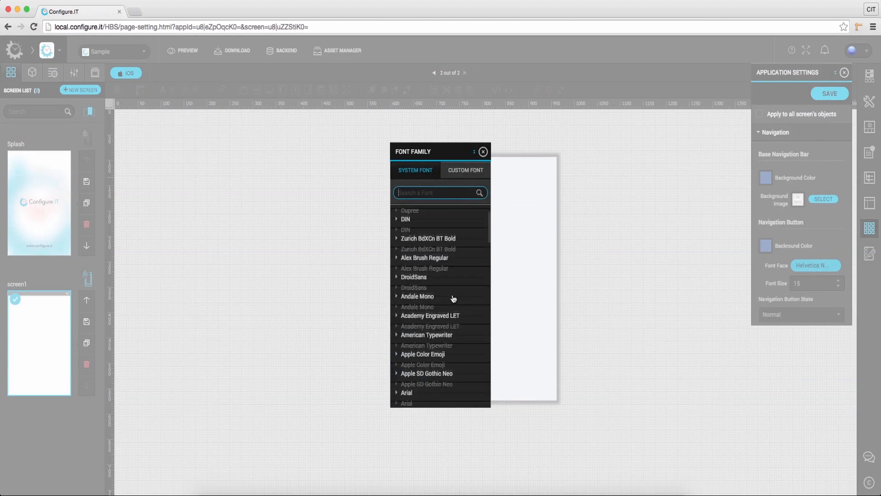
pyautogui.write('ari')
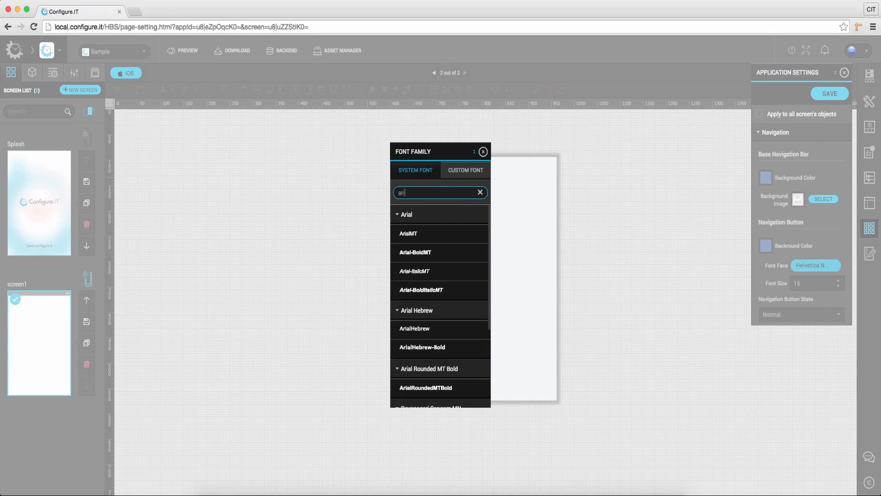
pyautogui.click(408, 233)
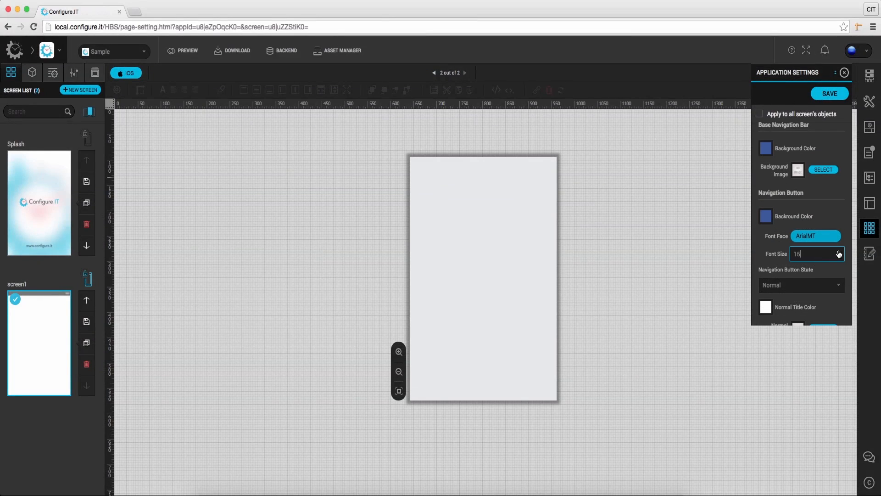
pyautogui.click(800, 285)
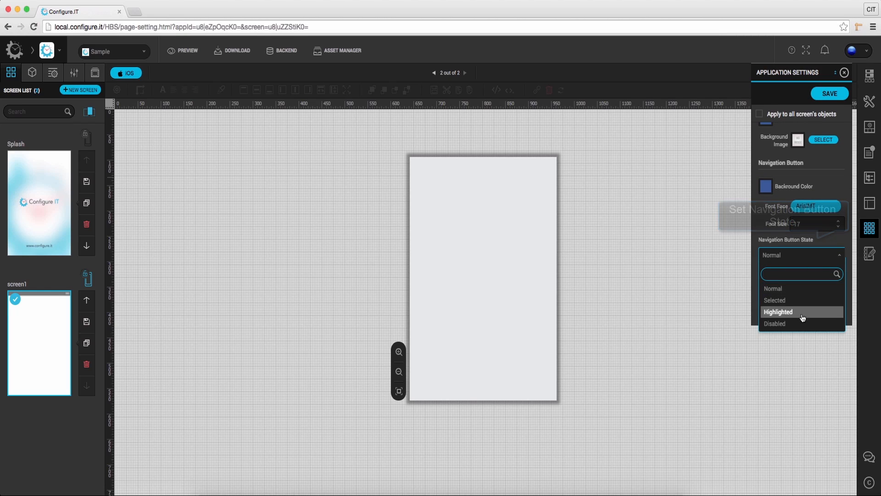
pyautogui.click(774, 300)
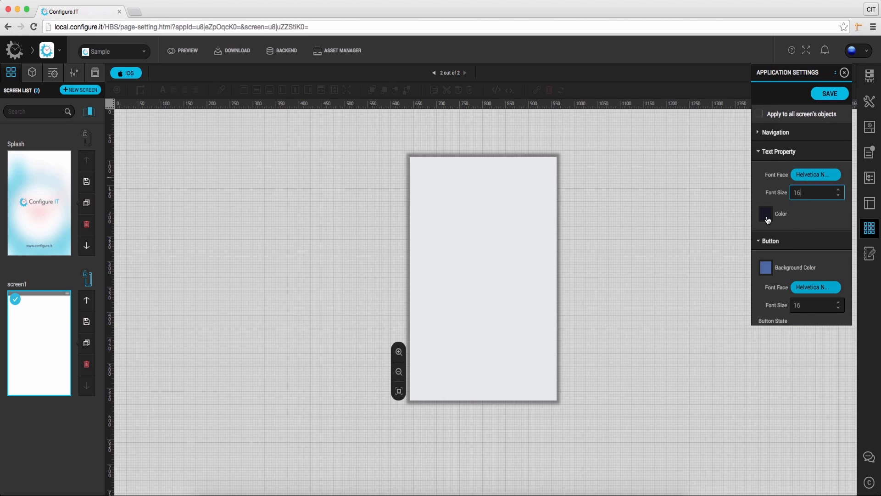
# Step: Collapse Page Settings and Picker, then tick 'Apply to all screen's objects' with only changed properties
pyautogui.click(777, 151)
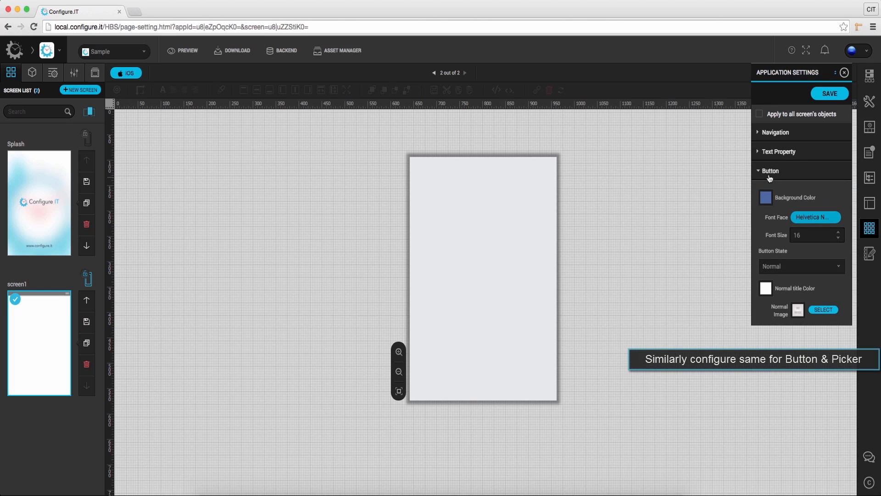
pyautogui.moveTo(789, 225)
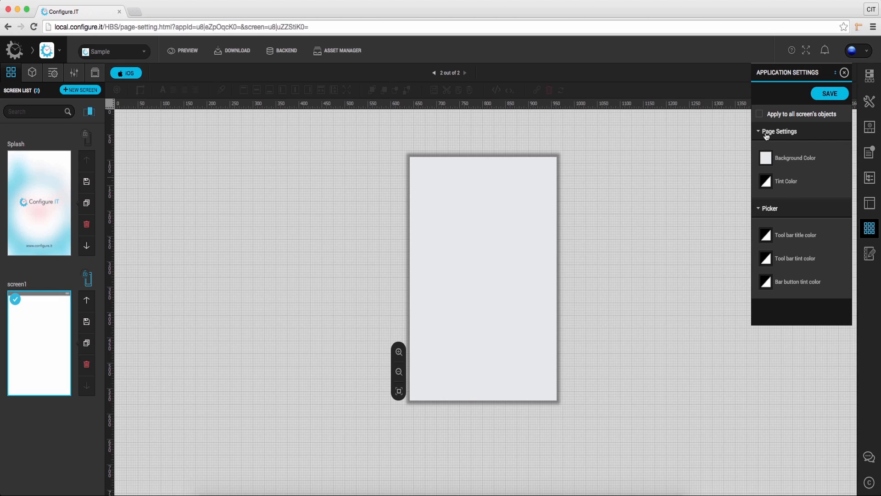
pyautogui.click(779, 131)
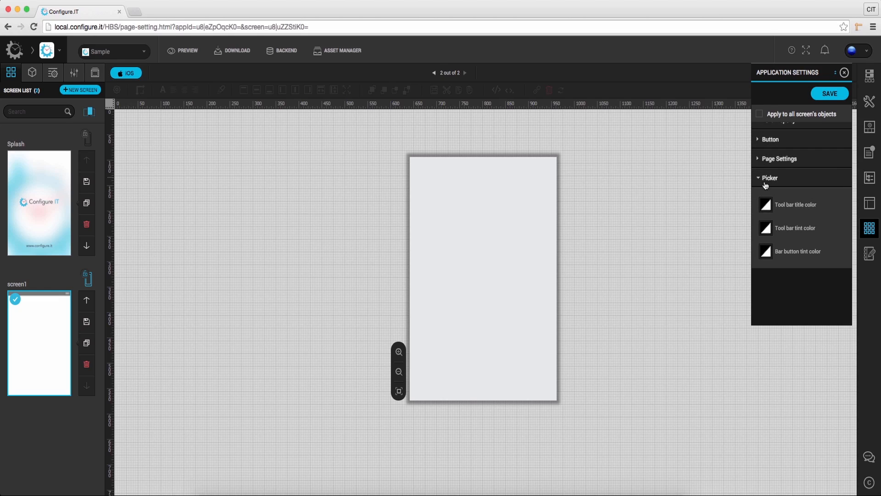
pyautogui.moveTo(790, 238)
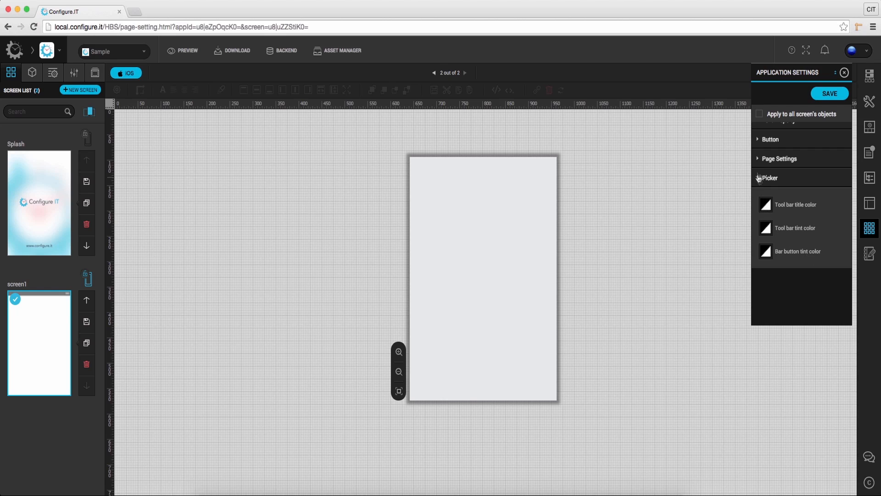
pyautogui.click(770, 177)
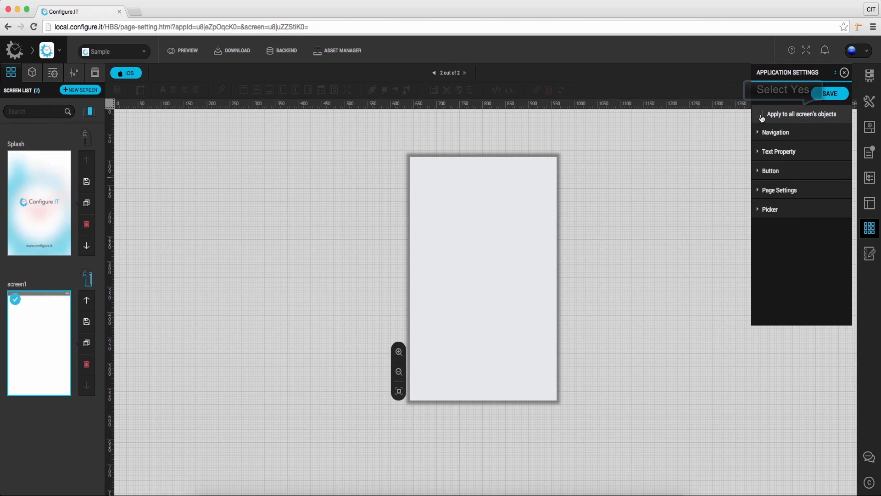
pyautogui.click(760, 114)
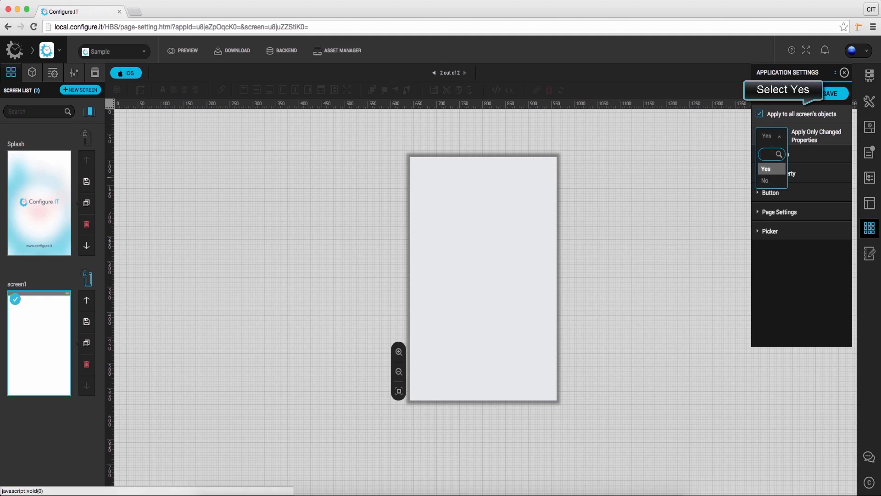
pyautogui.click(765, 168)
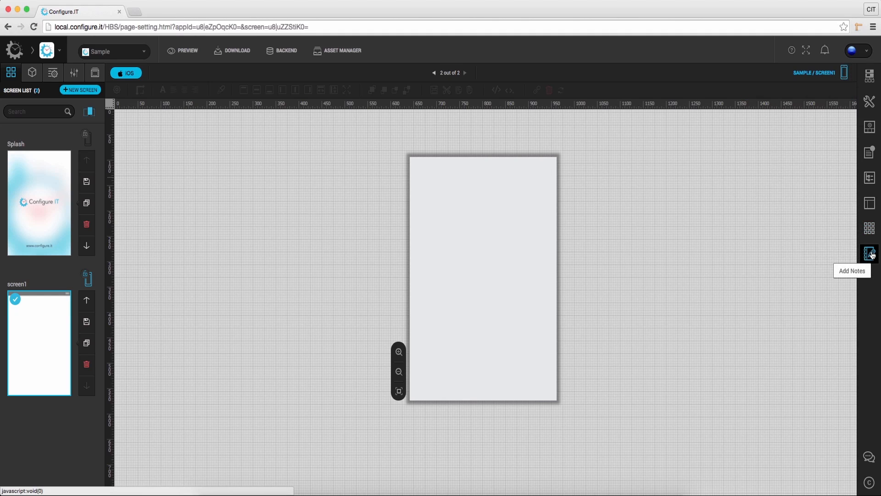
pyautogui.click(869, 253)
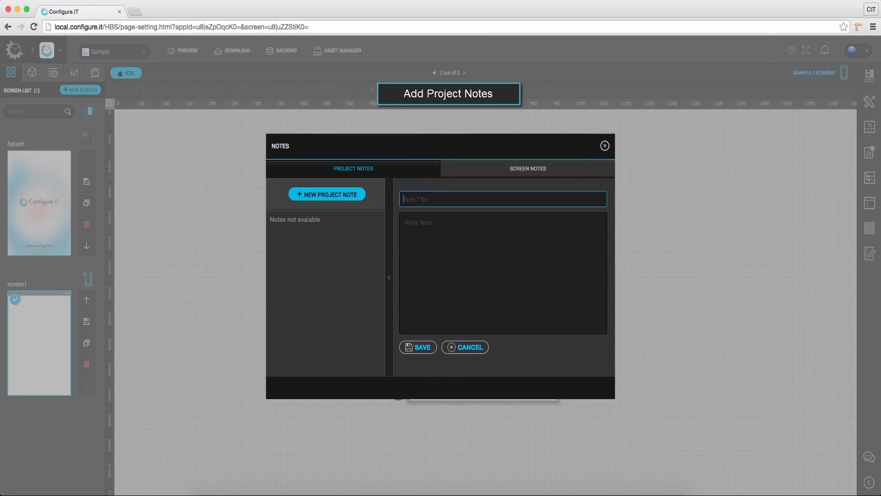
pyautogui.write('This pa')
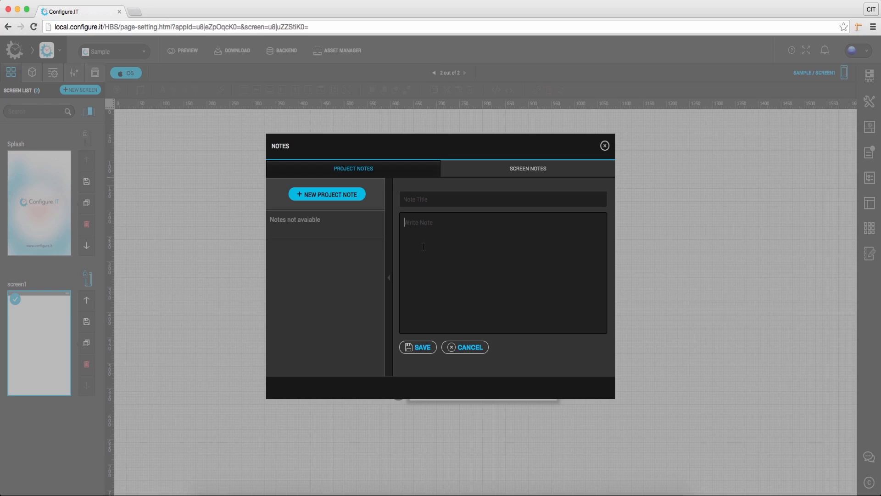
pyautogui.click(418, 347)
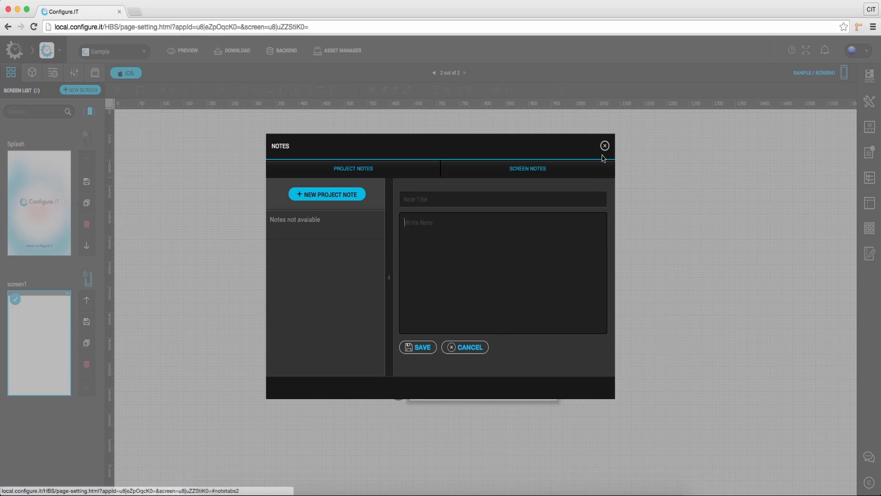
pyautogui.click(604, 145)
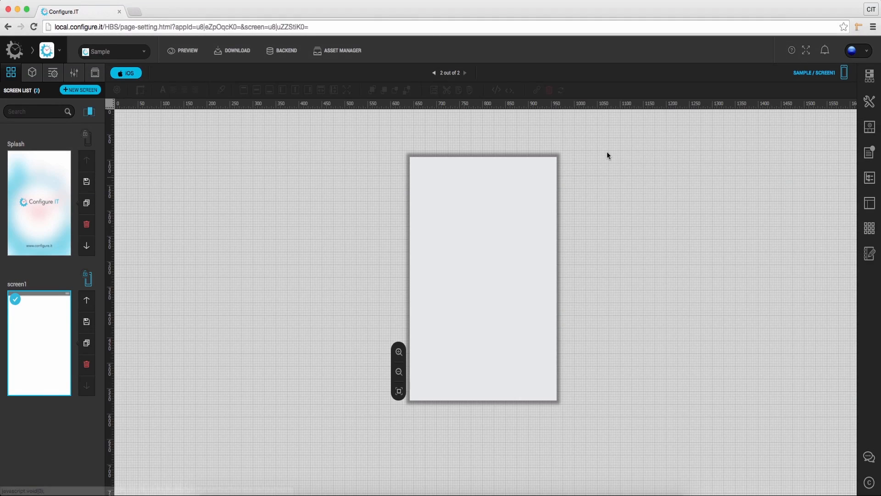